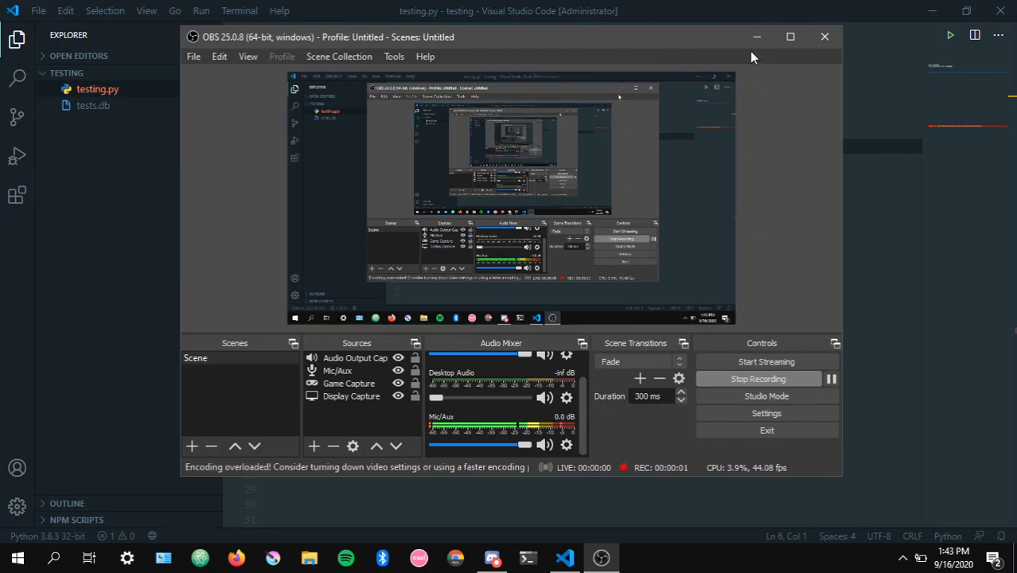
mouse_move(757, 37)
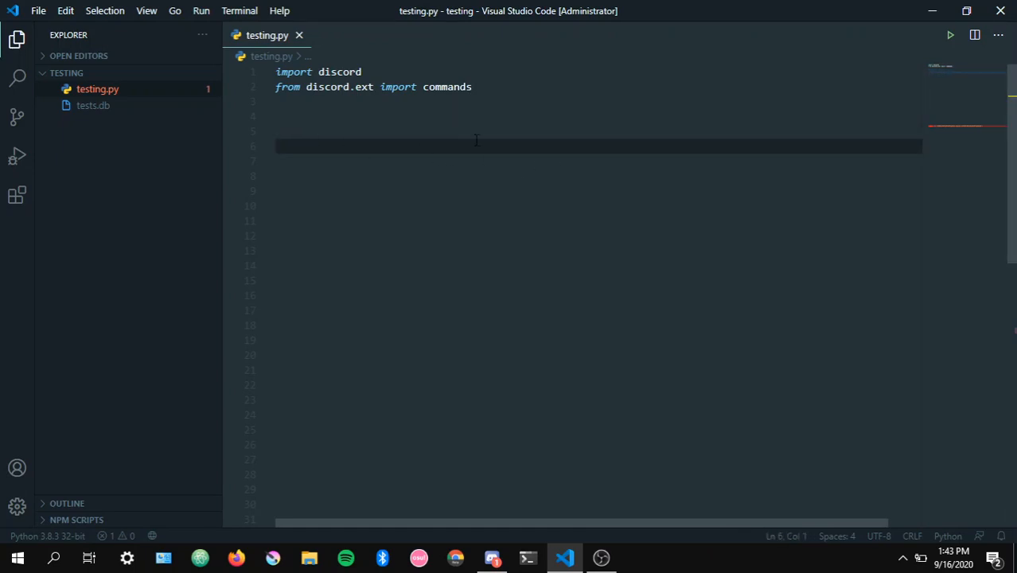
mouse_move(367, 142)
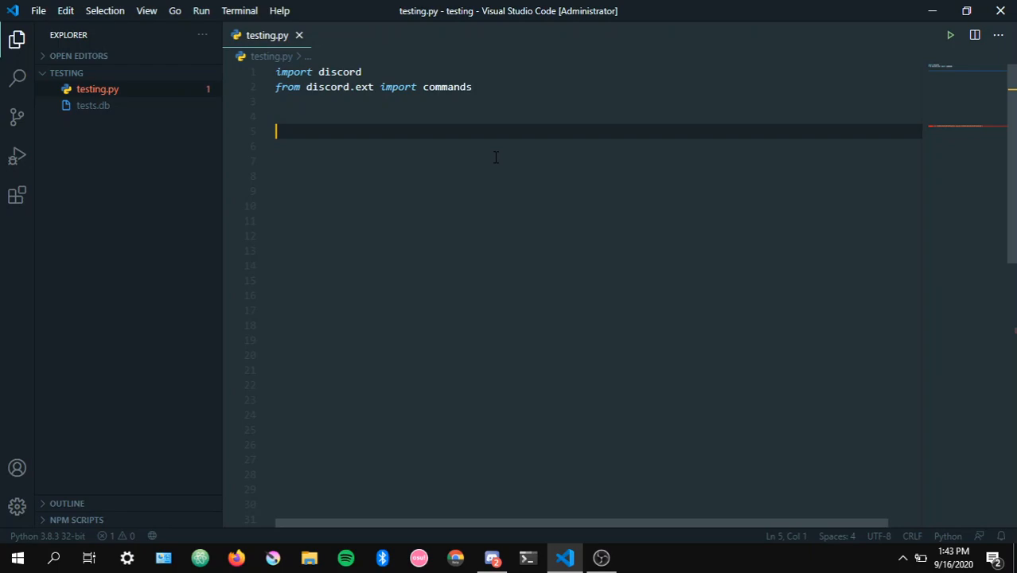
Write client = commands.Bot(command_prefix = '!') on line 5, using autocomplete.
text(client)
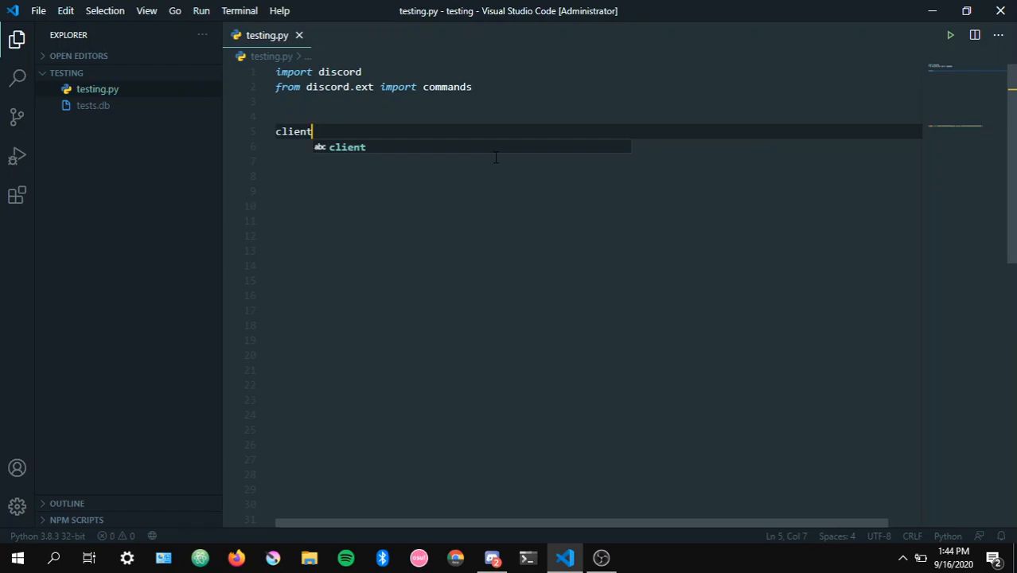
text(=)
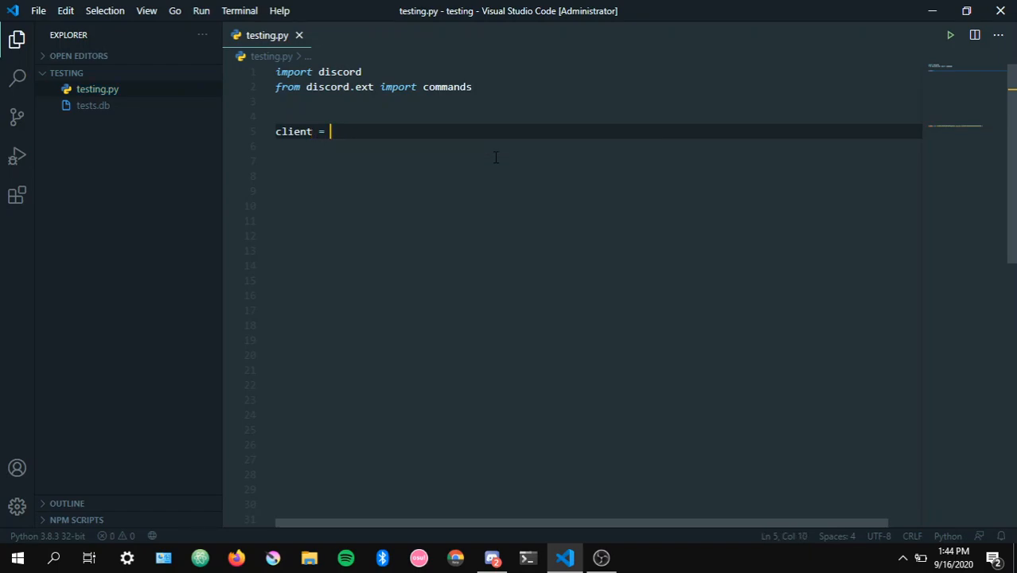
text(commands.)
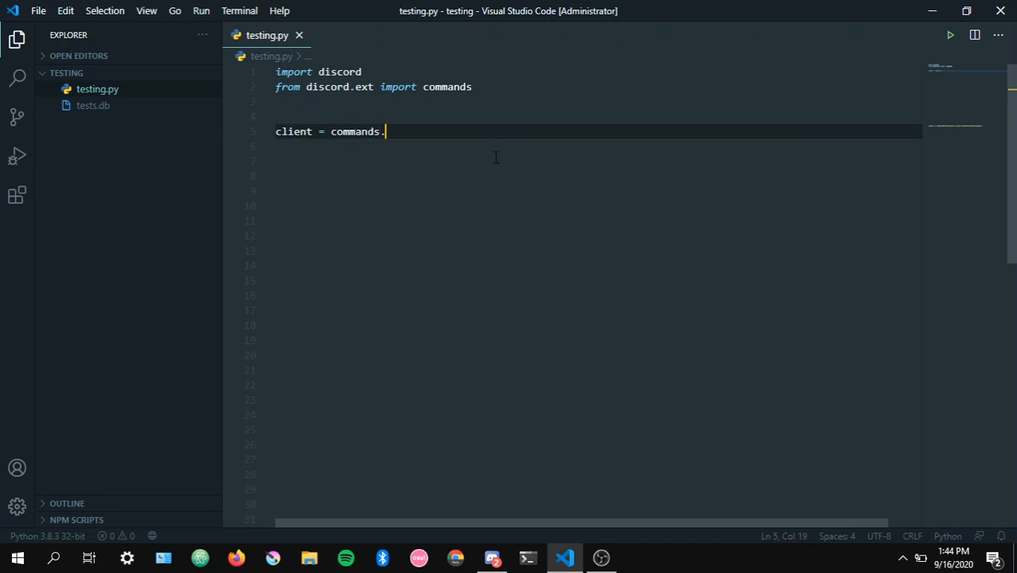
text(Bot())
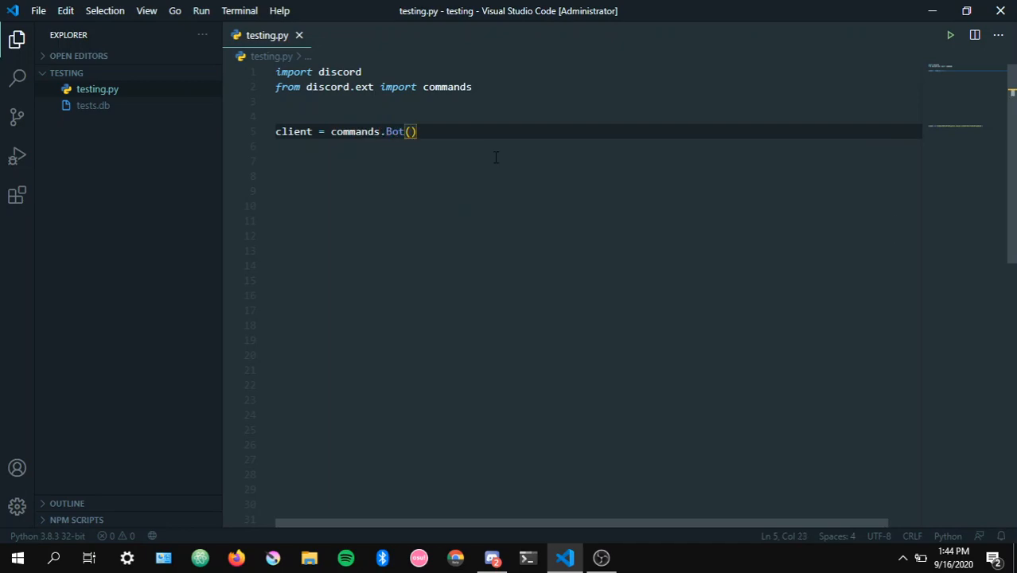
text(command_prefix =)
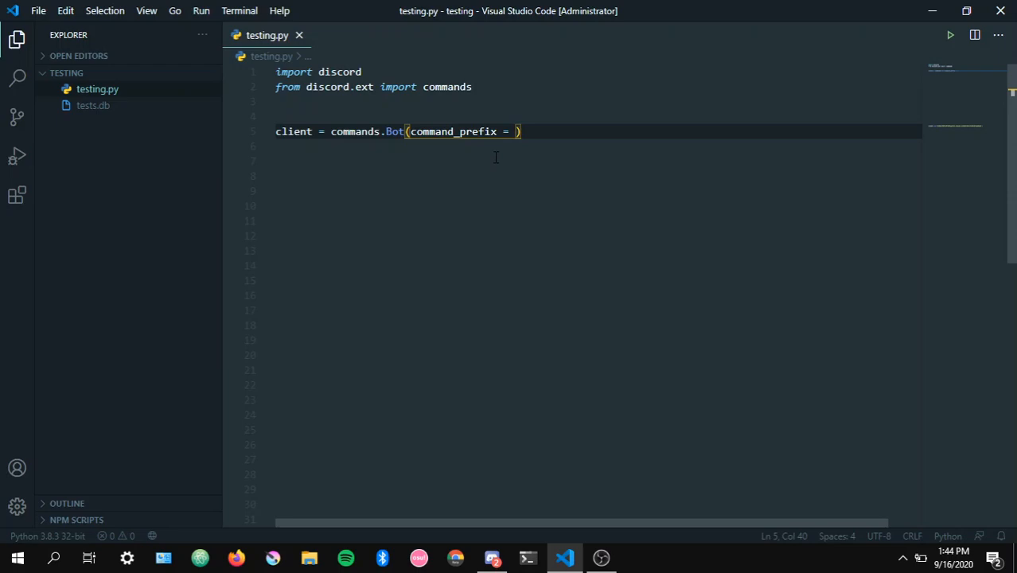
text('!')
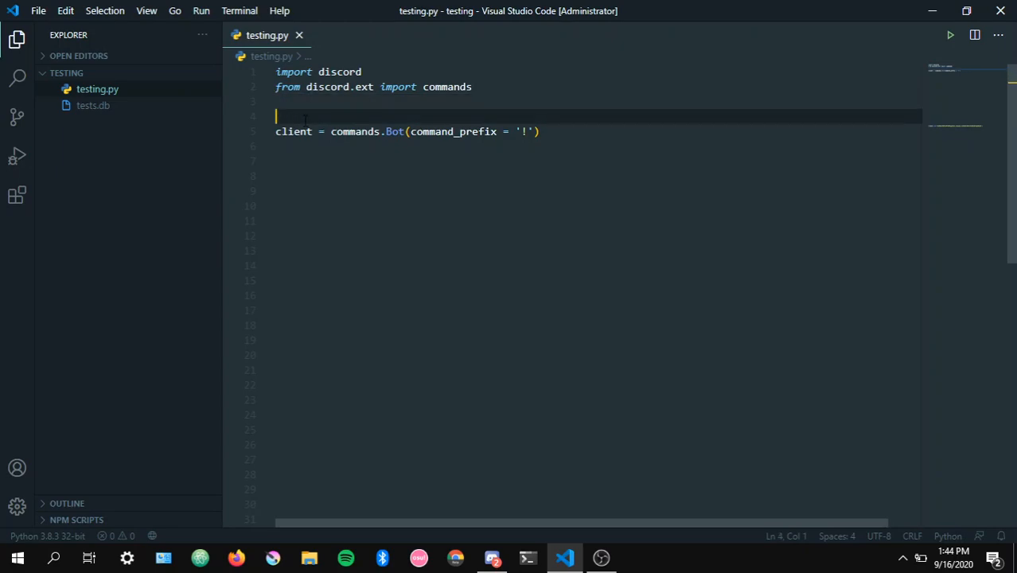
Change commands.Bot to commands.AutoShardedBot on line 5 and highlight the class name.
click(445, 132)
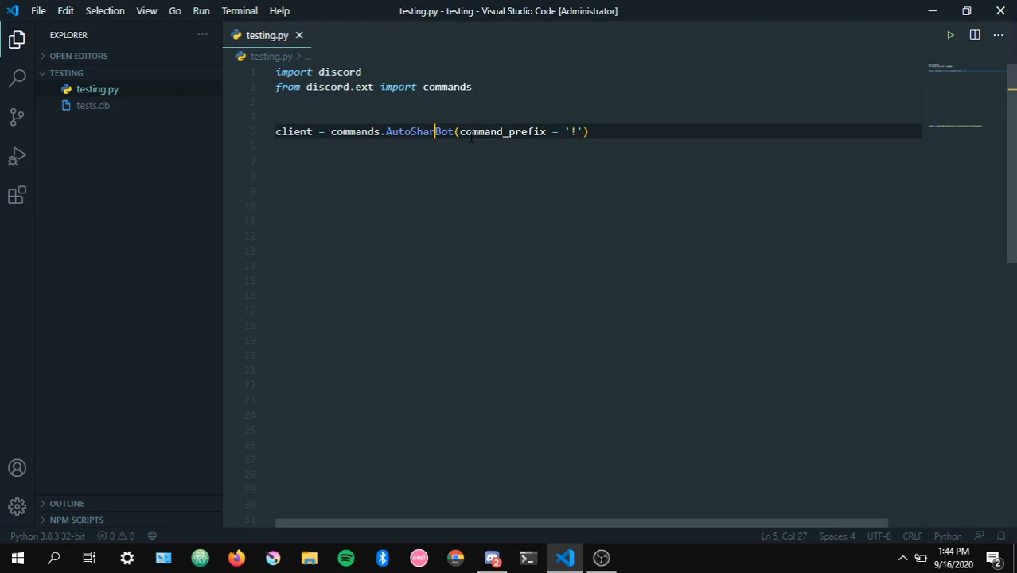
text(ded)
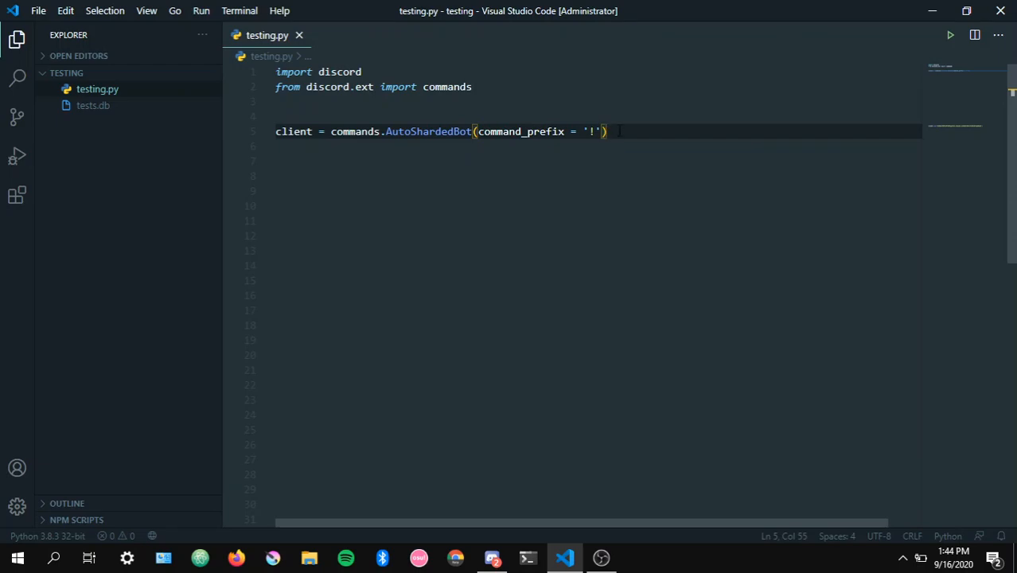
drag(606, 131, 483, 132)
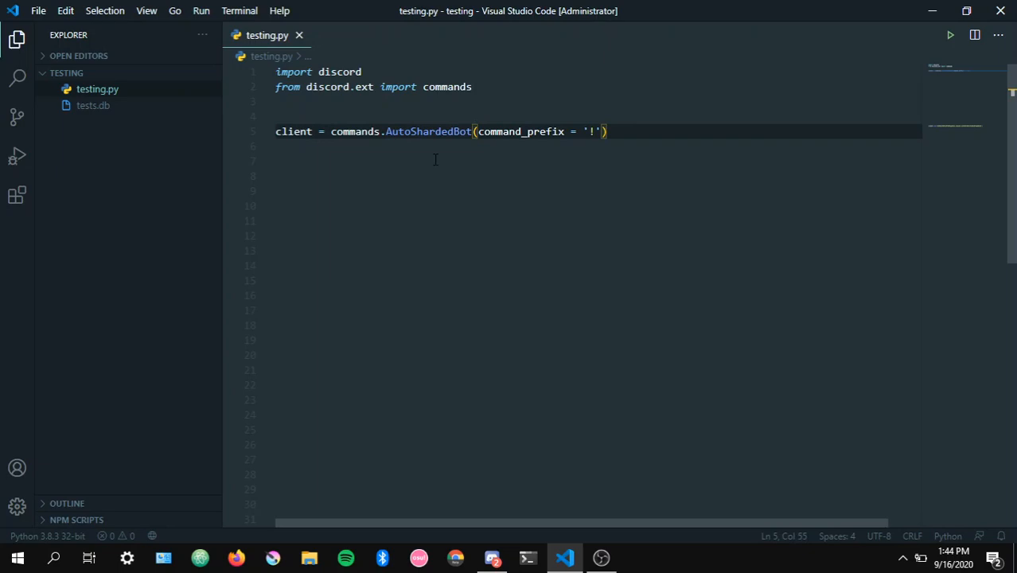
double_click(428, 132)
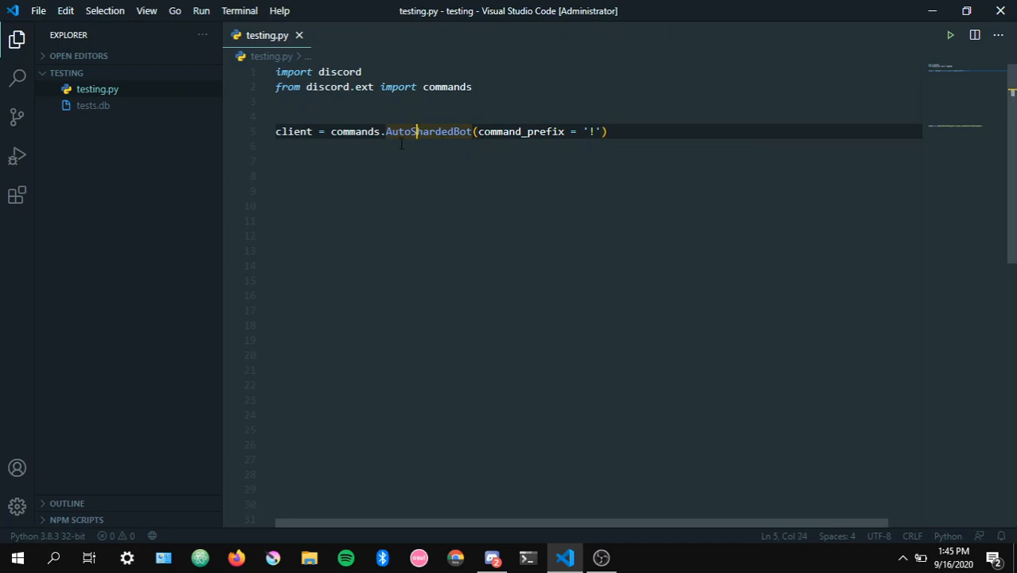
click(397, 132)
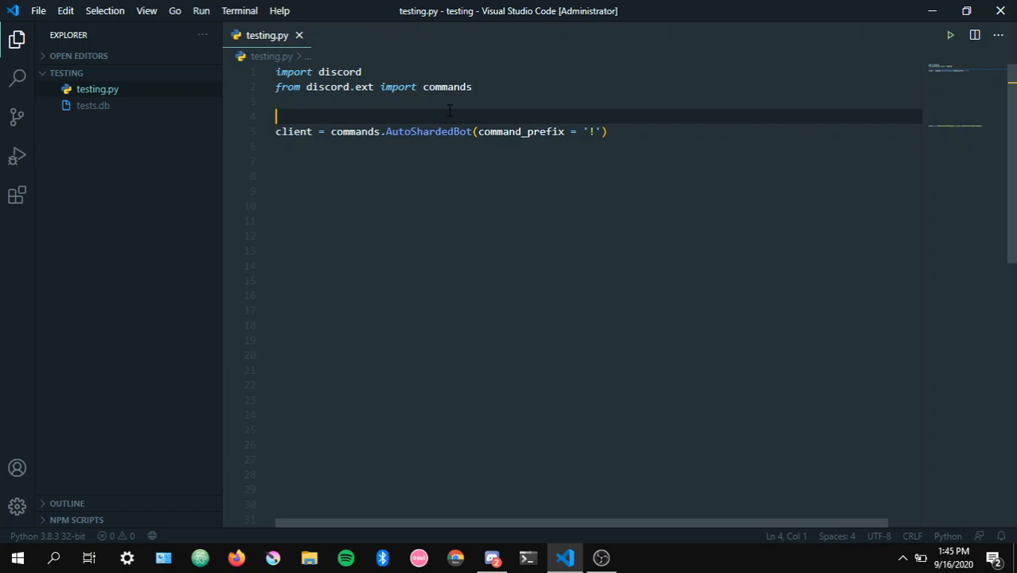
mouse_move(408, 133)
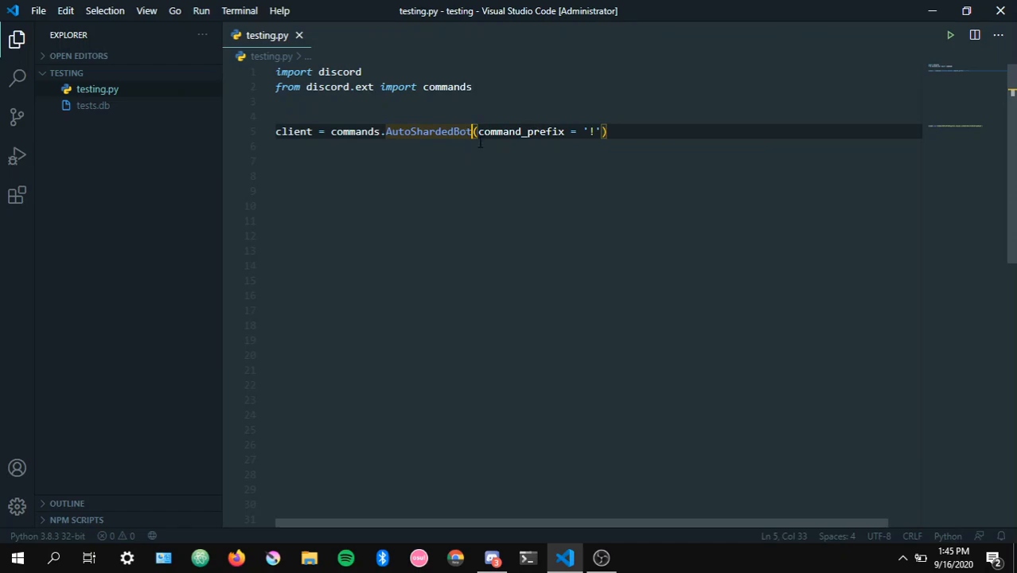
double_click(429, 131)
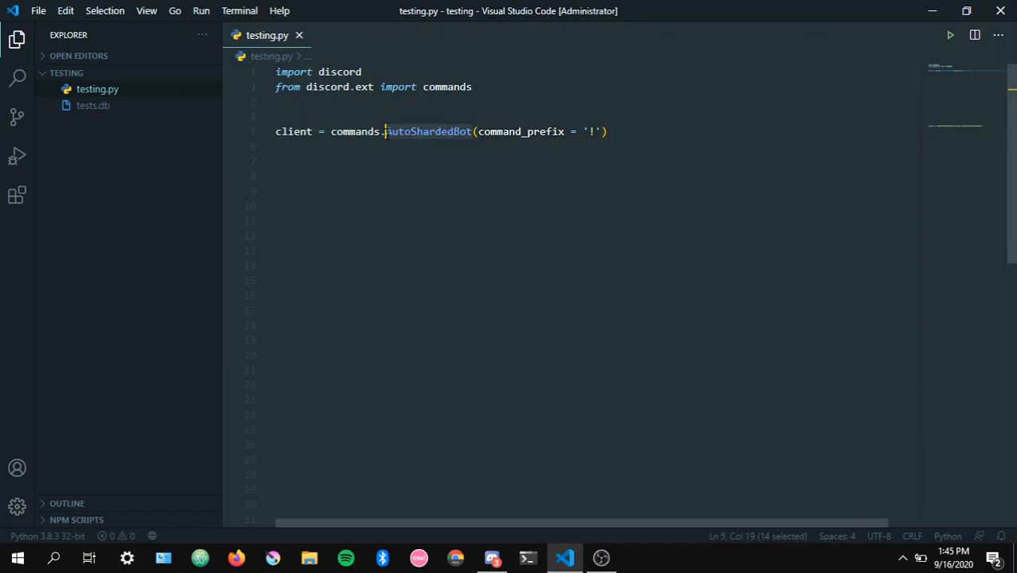
click(491, 101)
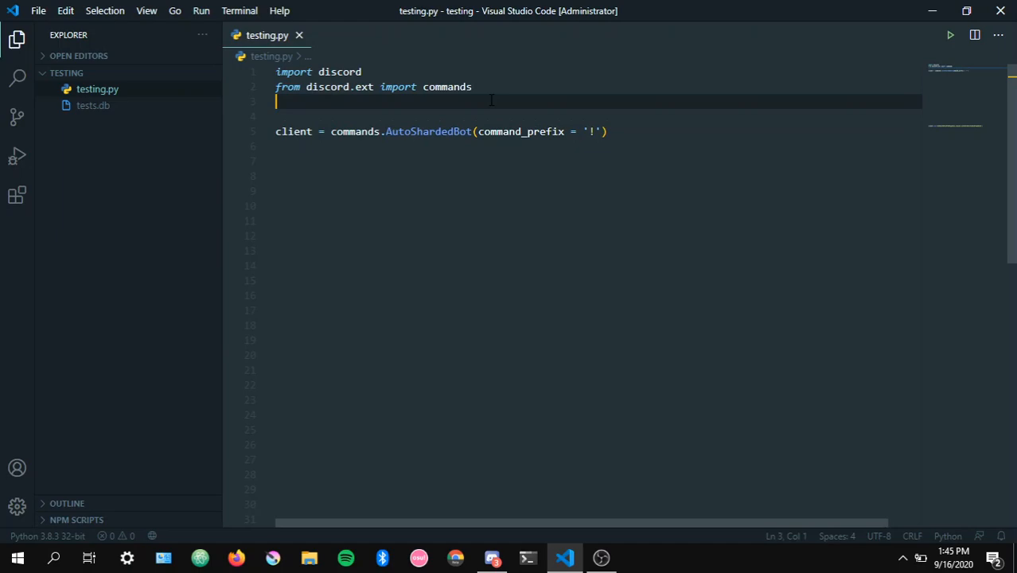
key(Enter)
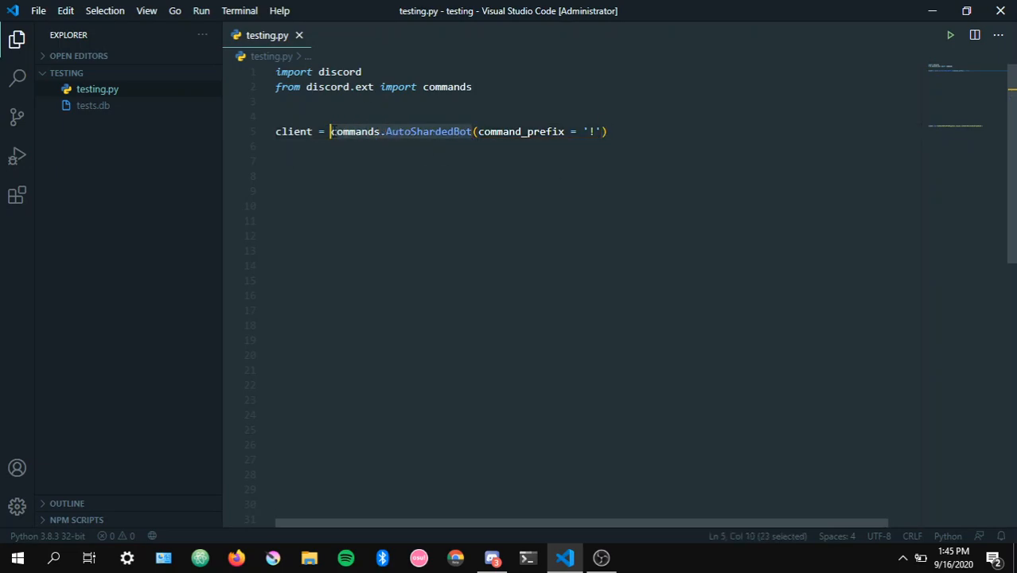
Replace the bot class with discord.Client and add a shard_count argument.
text(discord)
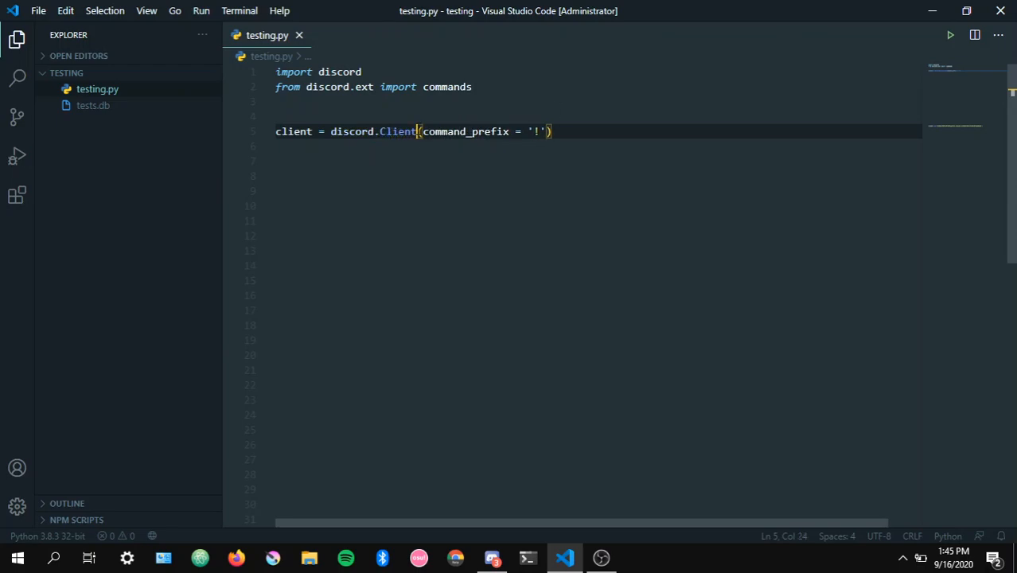
text(sha)
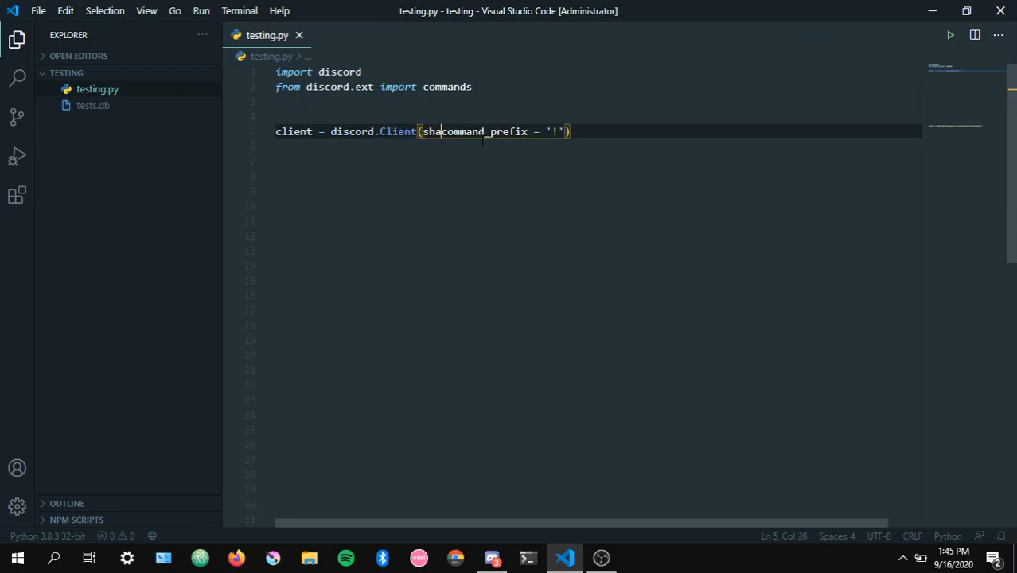
text(rd_count =)
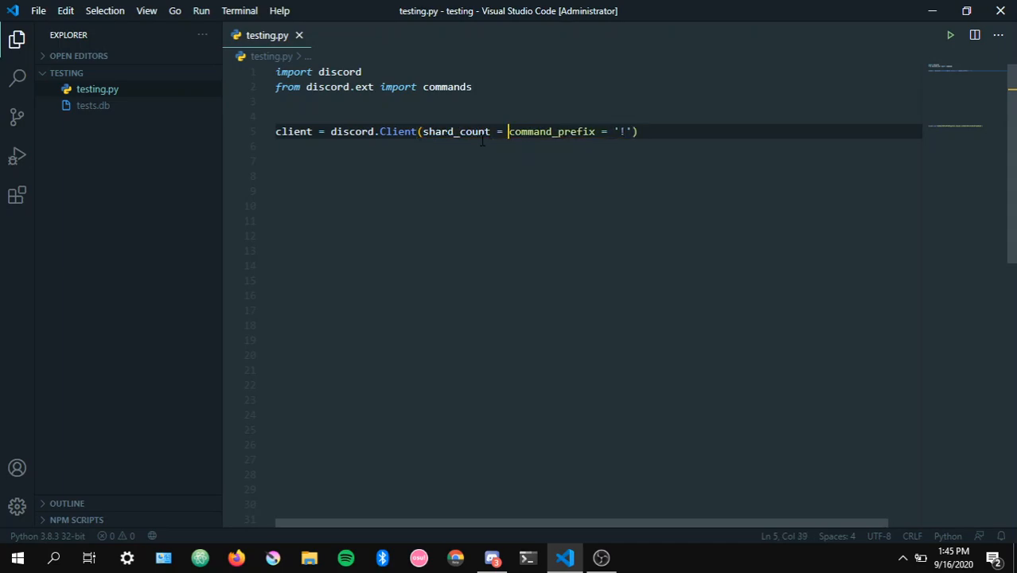
text(,)
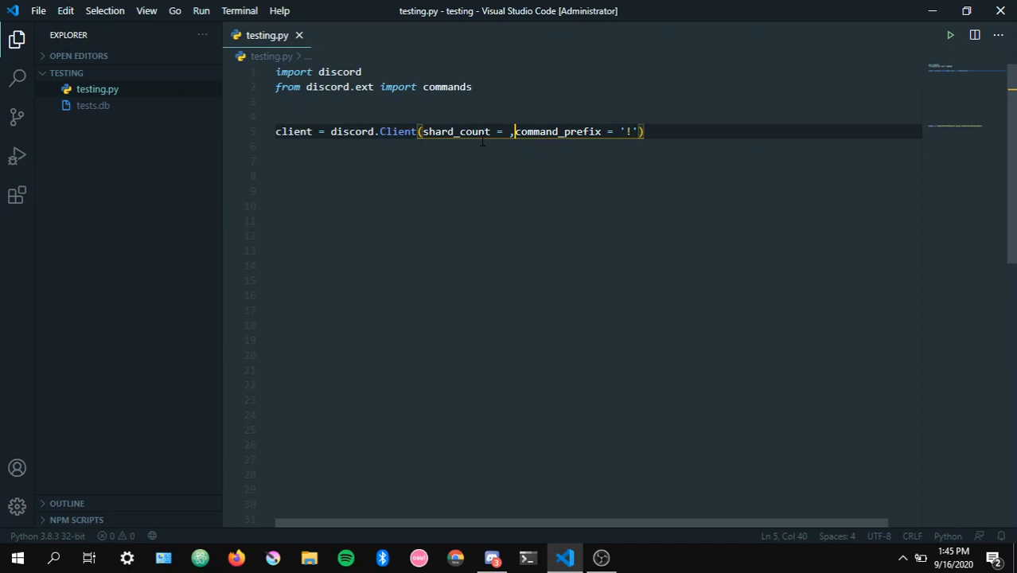
text(" ")
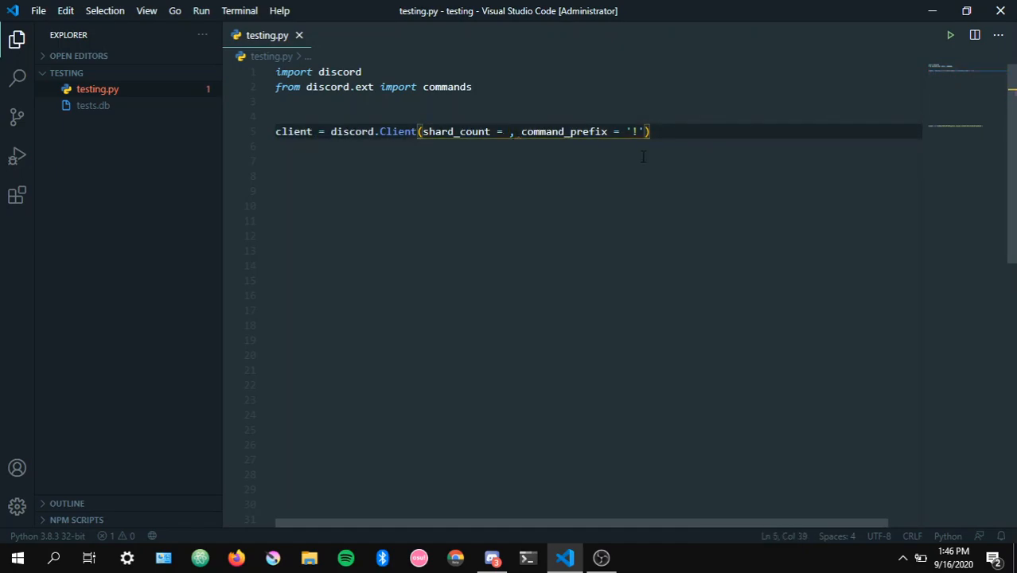
Try a shard count of 203, then delete the whole client line.
text(20)
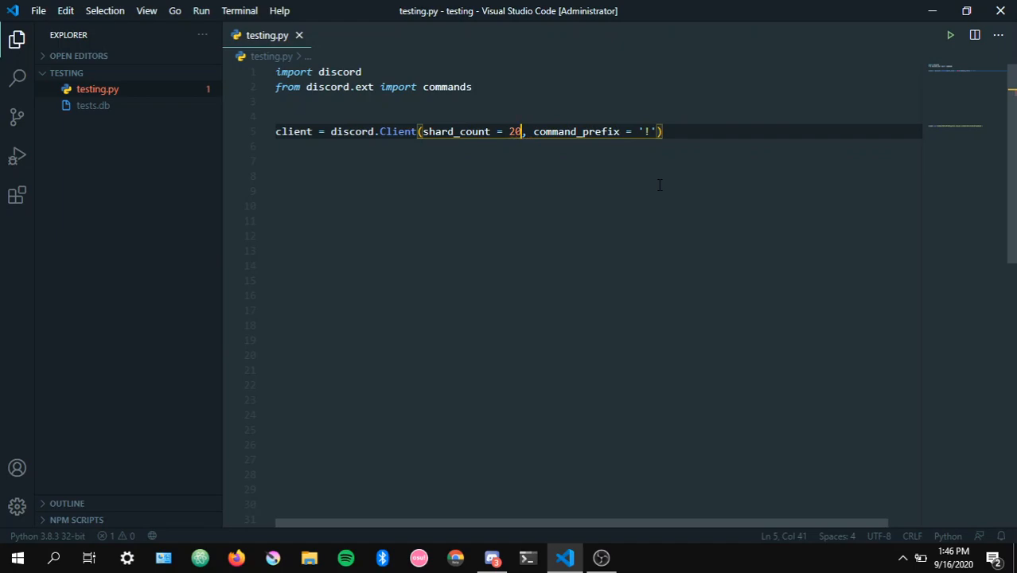
text(3)
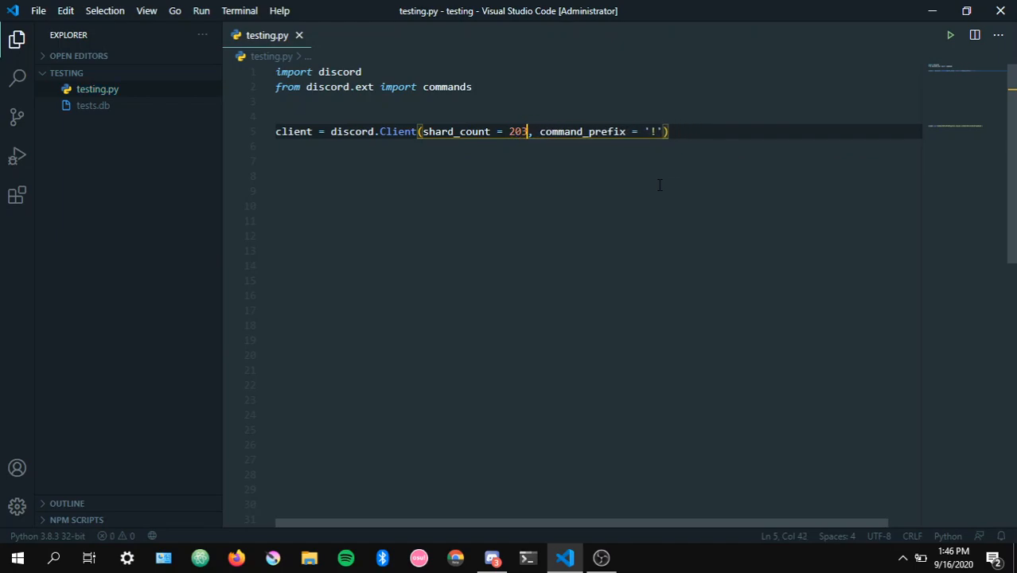
key(Backspace)
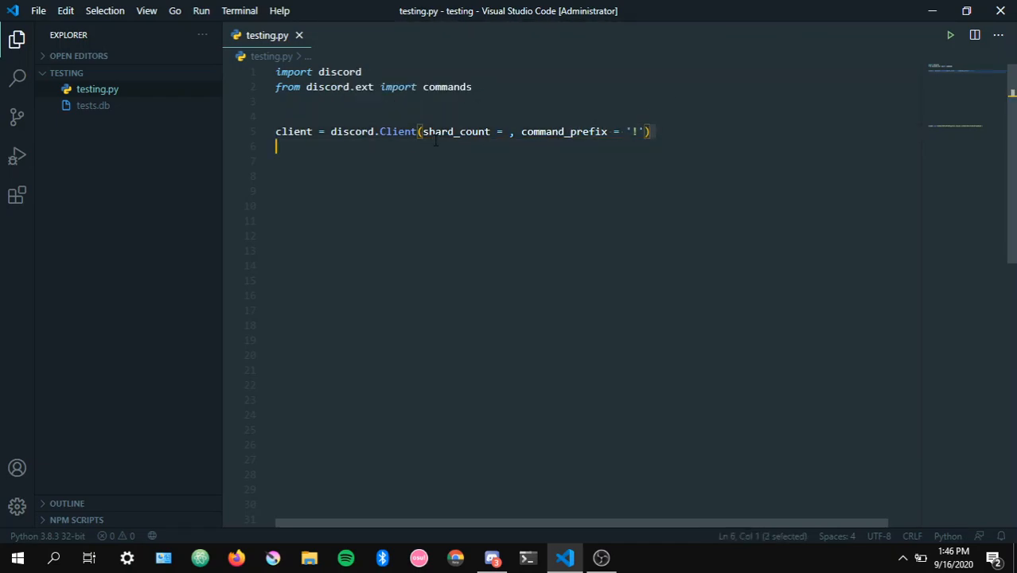
key(Delete)
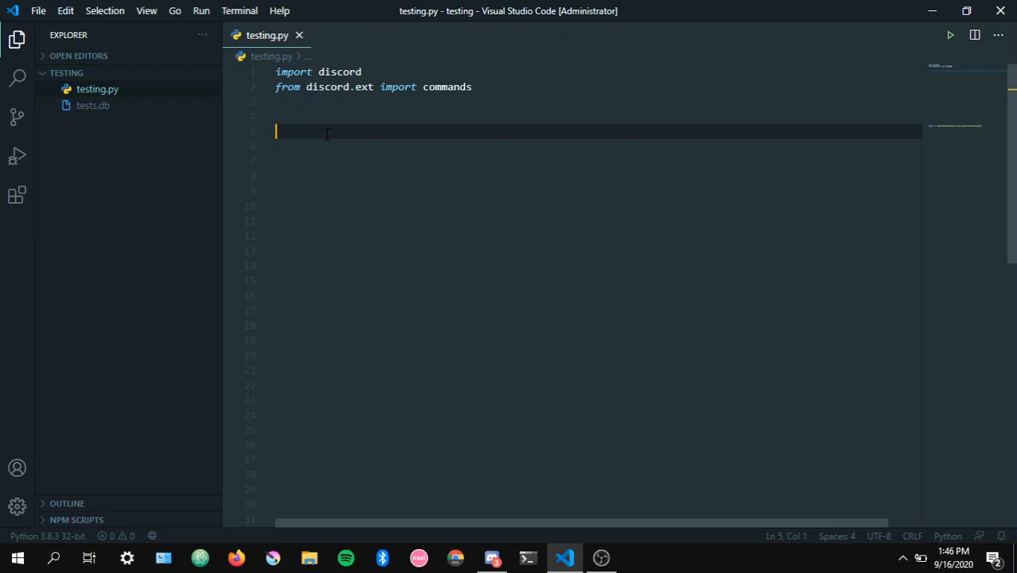
mouse_move(564, 321)
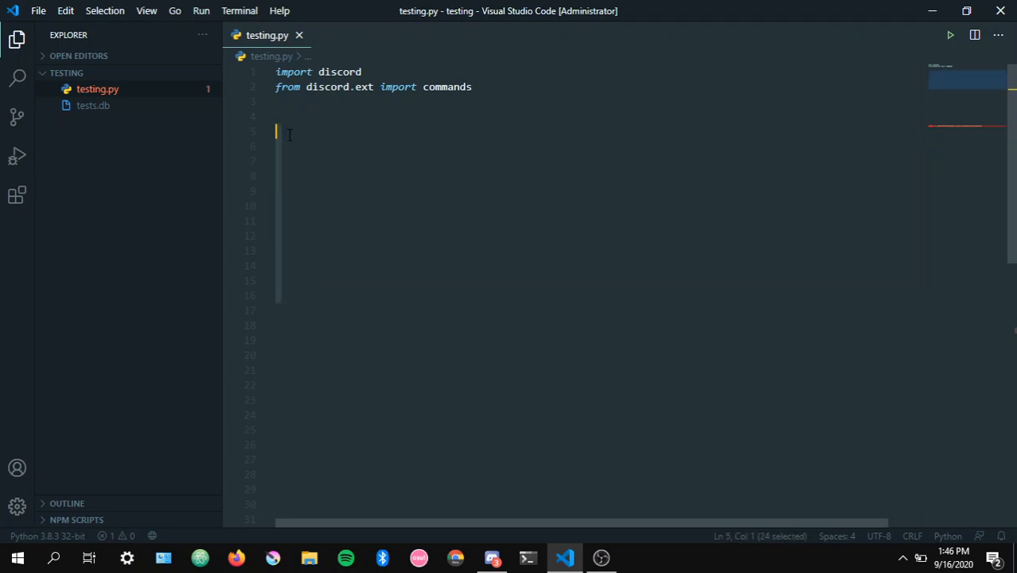
click(298, 309)
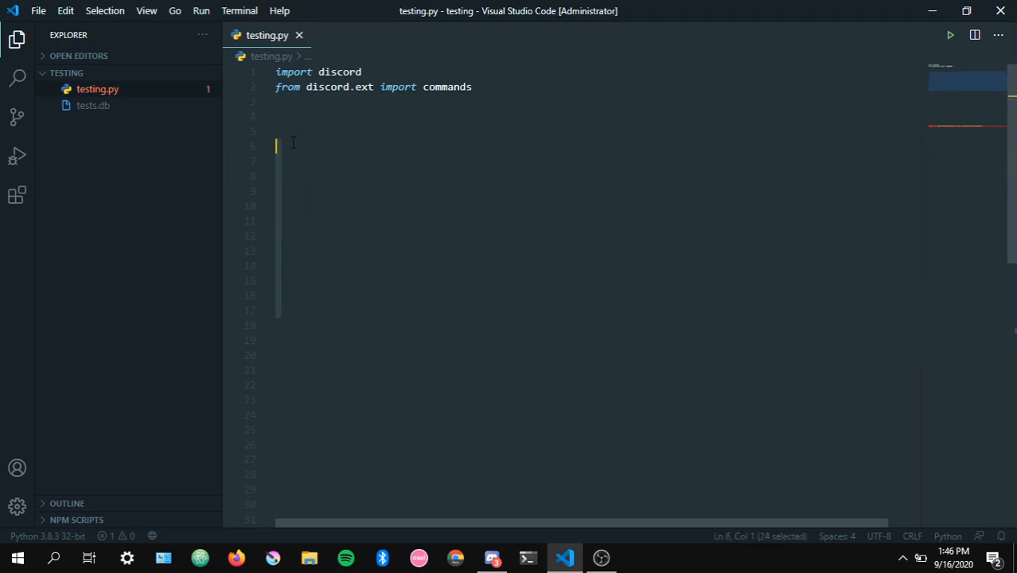
click(301, 353)
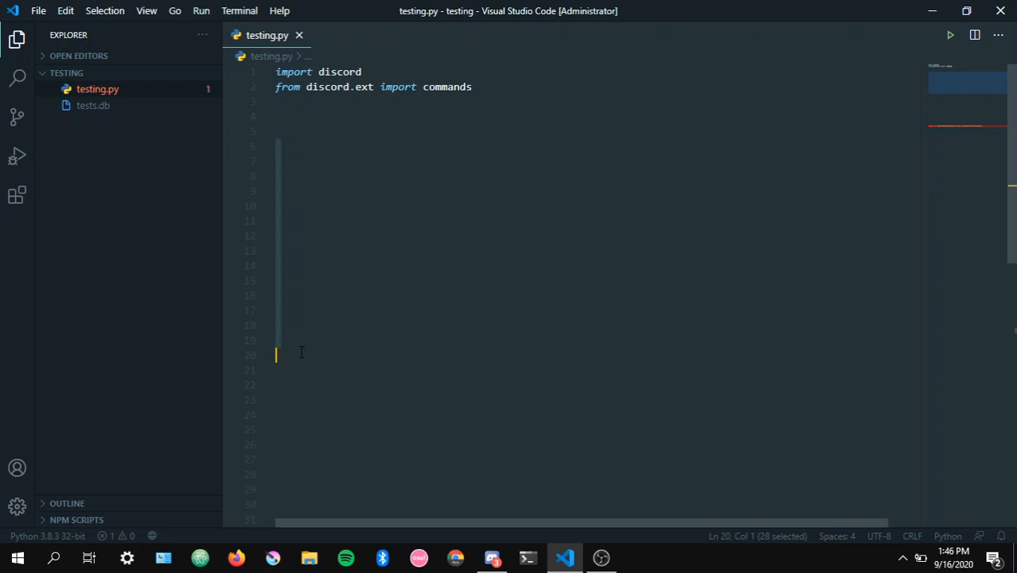
click(301, 129)
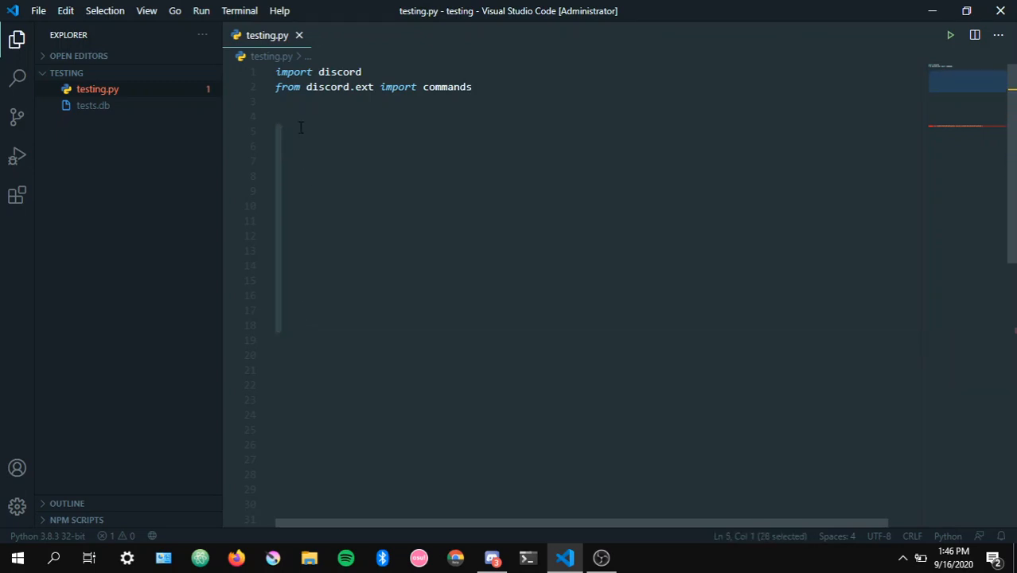
click(295, 324)
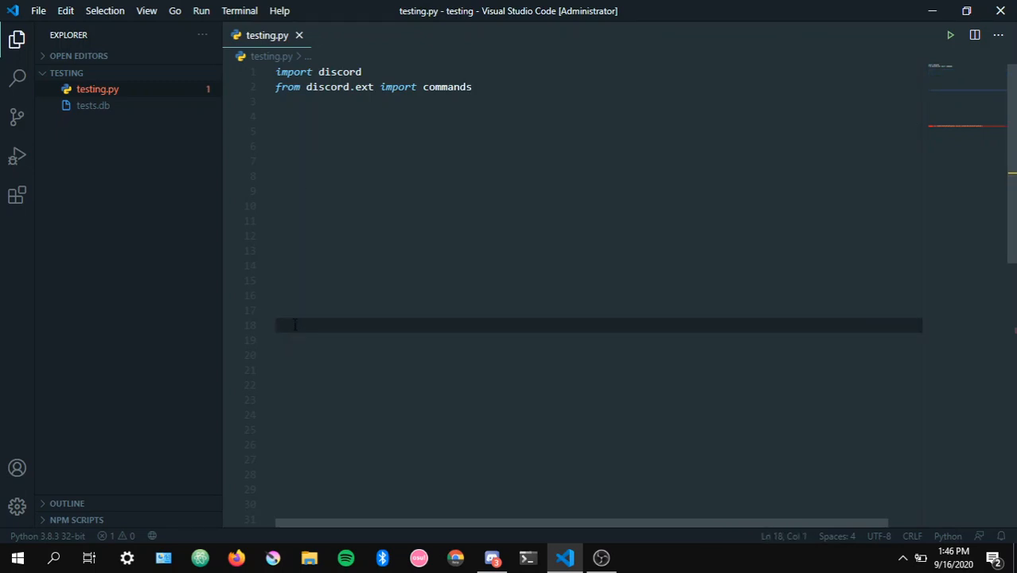
click(283, 131)
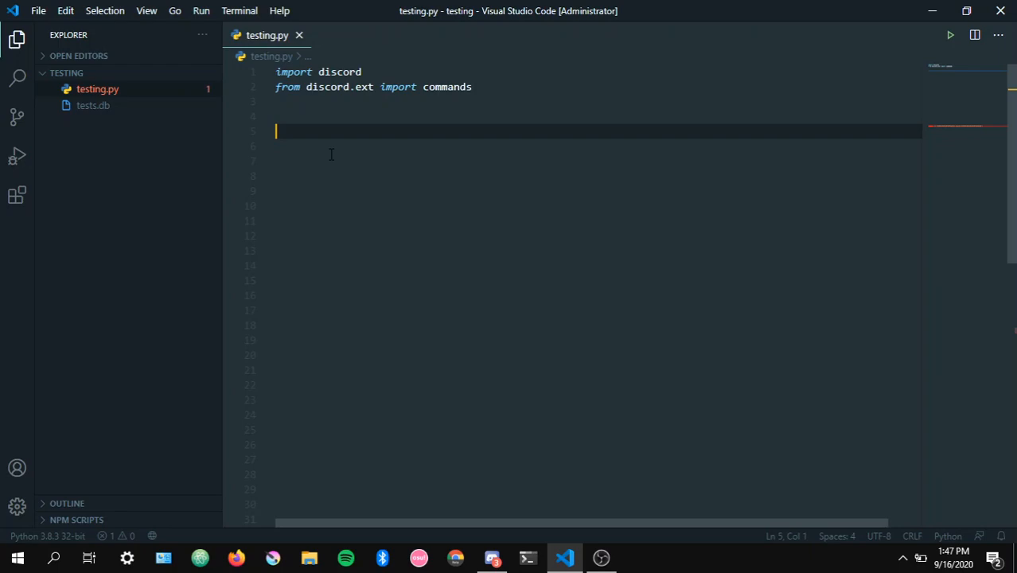
mouse_move(435, 167)
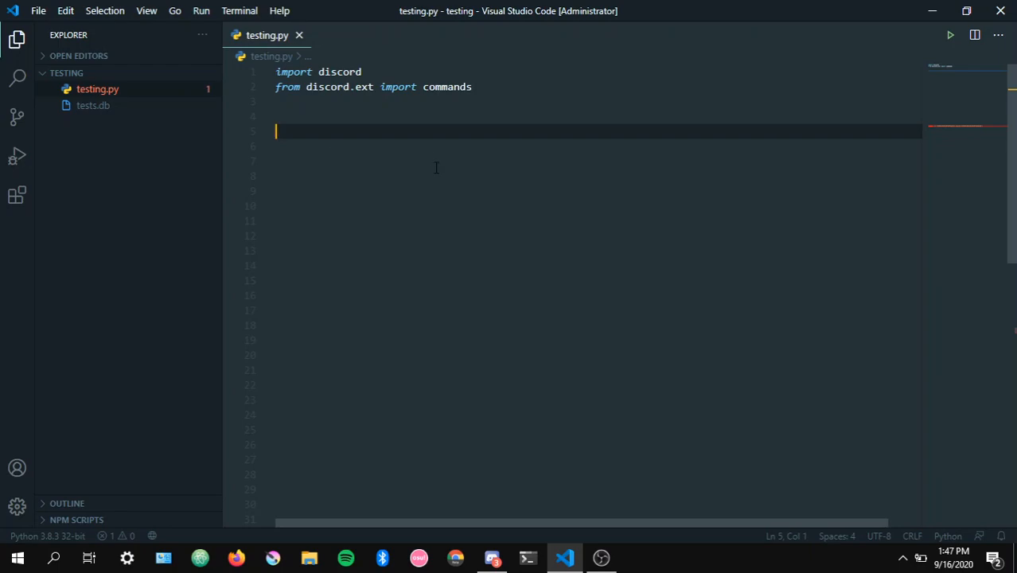
mouse_move(376, 136)
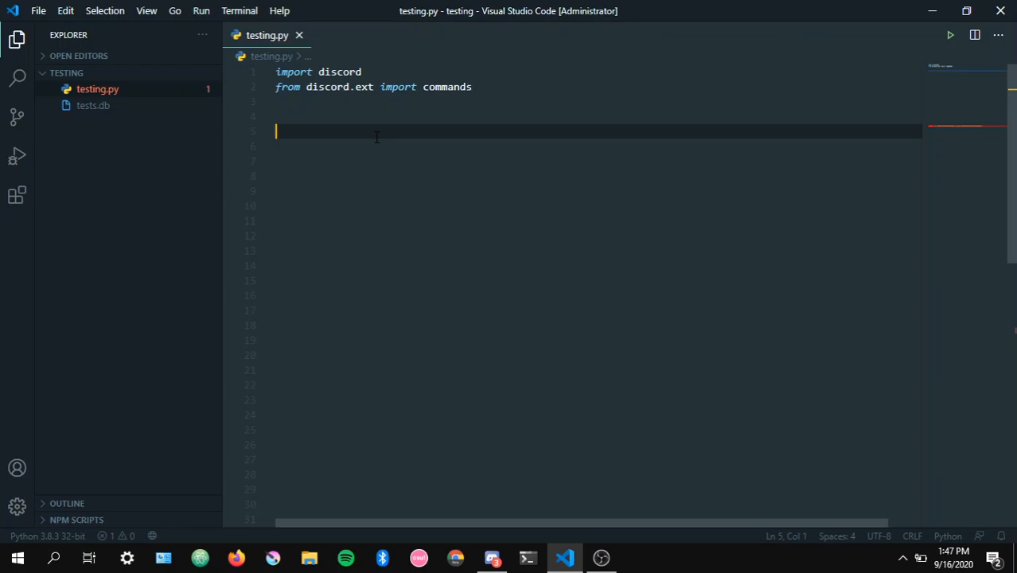
mouse_move(338, 127)
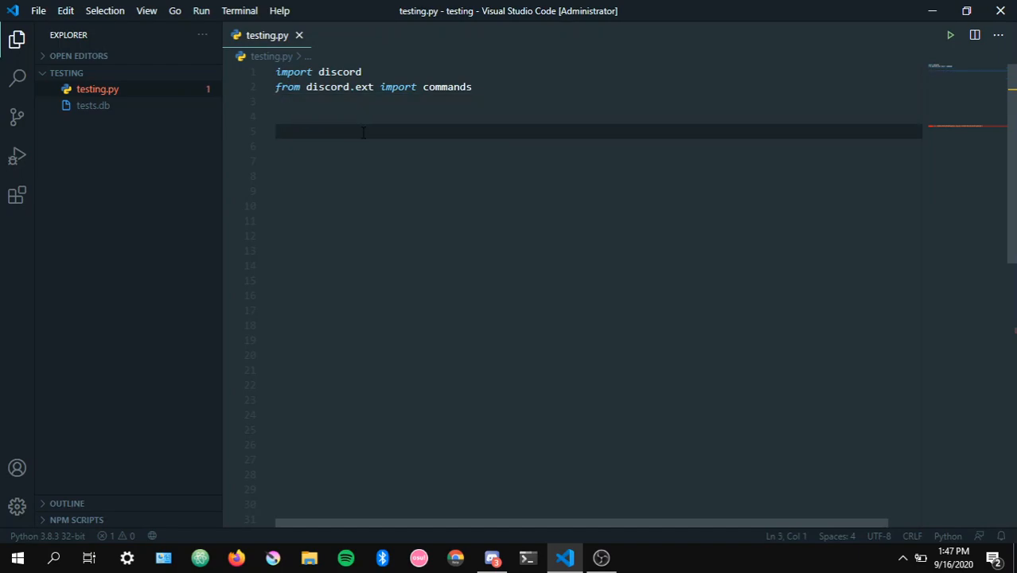
text(await)
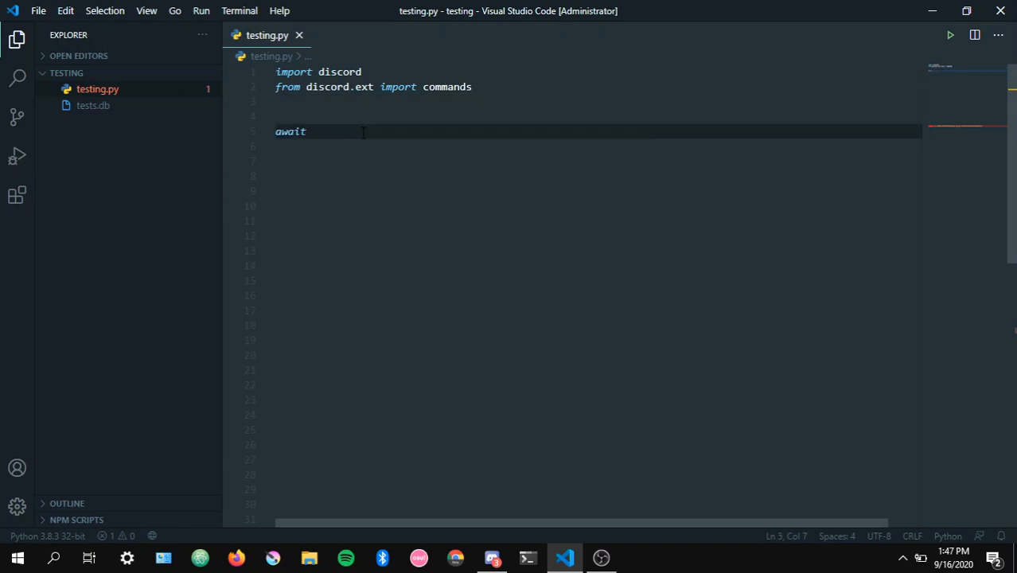
text(asyn)
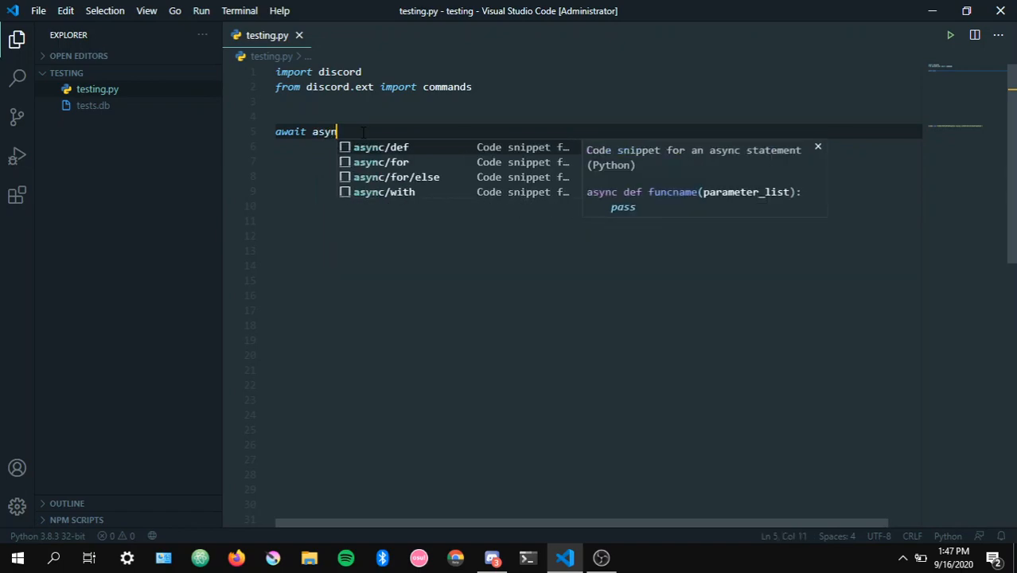
text(io.sleep)
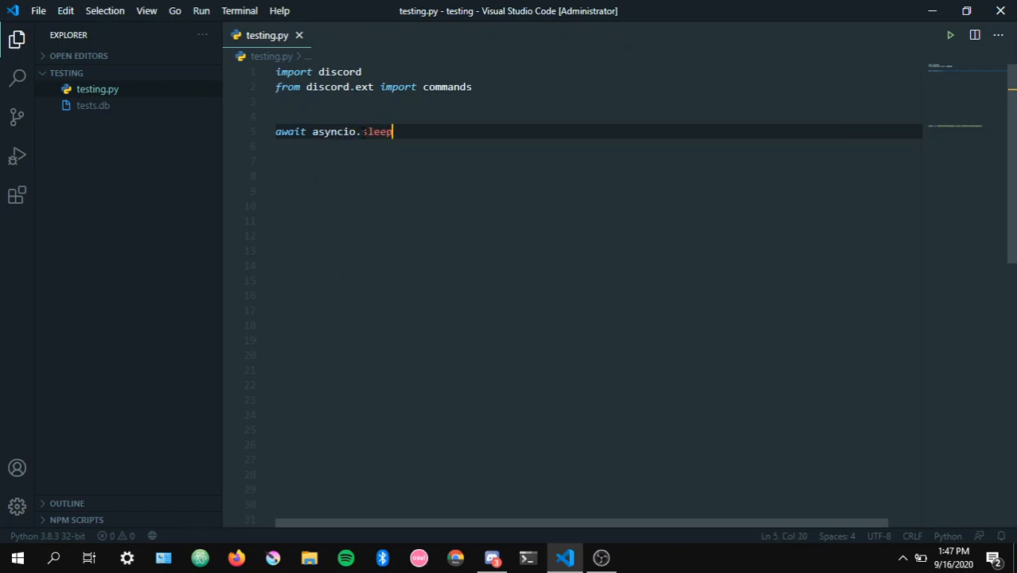
text(())
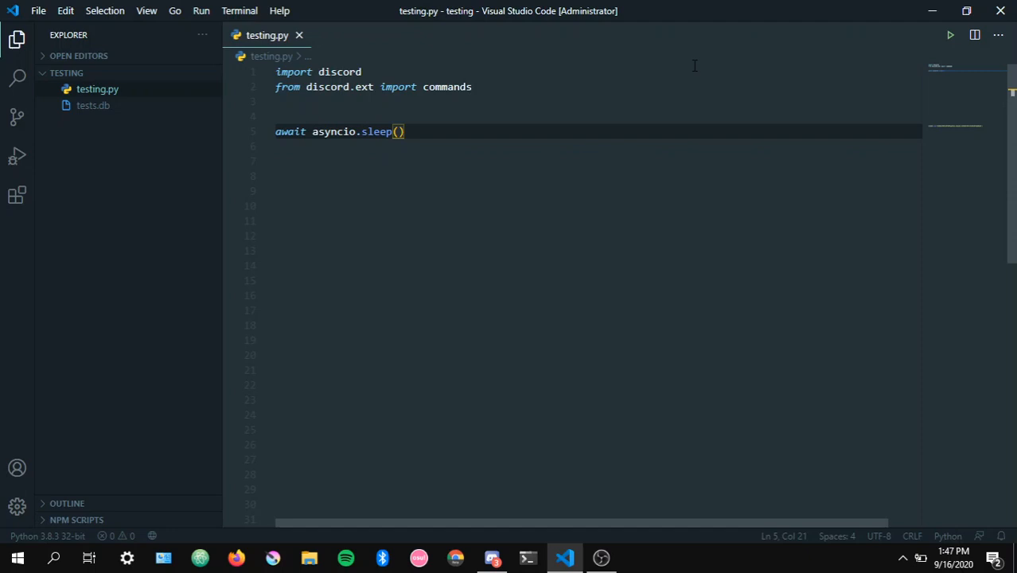
text(10)
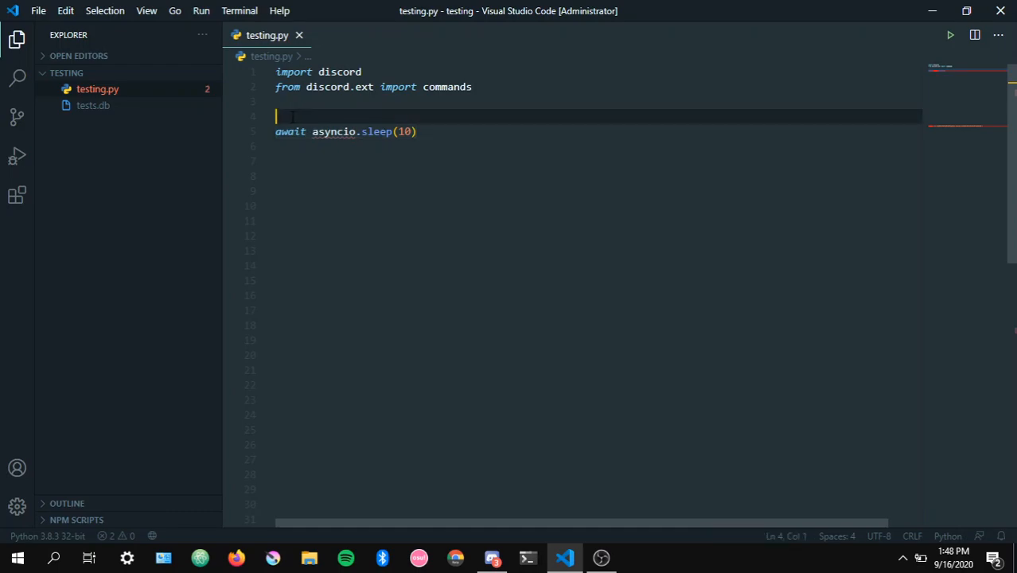
key(Backspace)
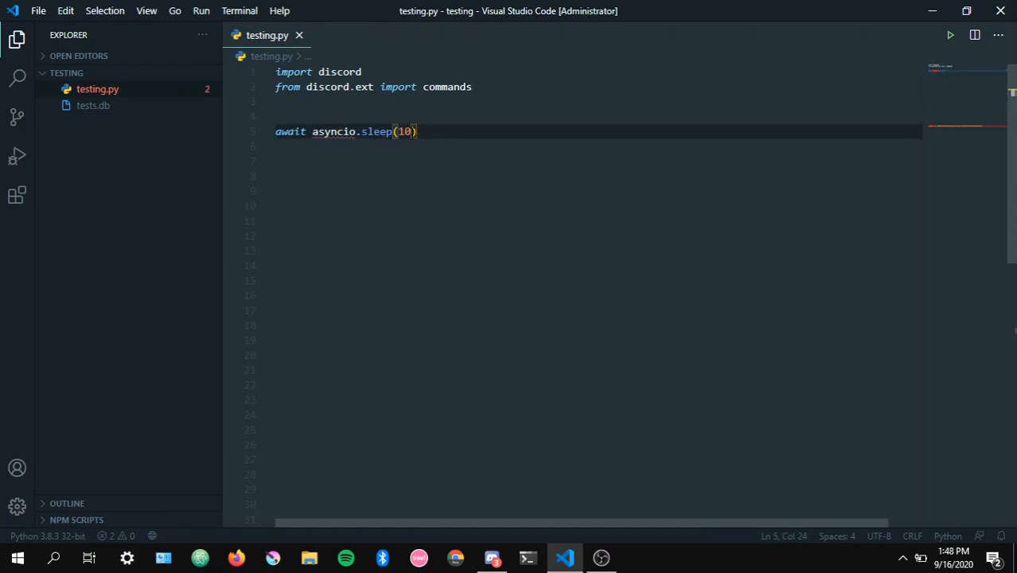
click(287, 116)
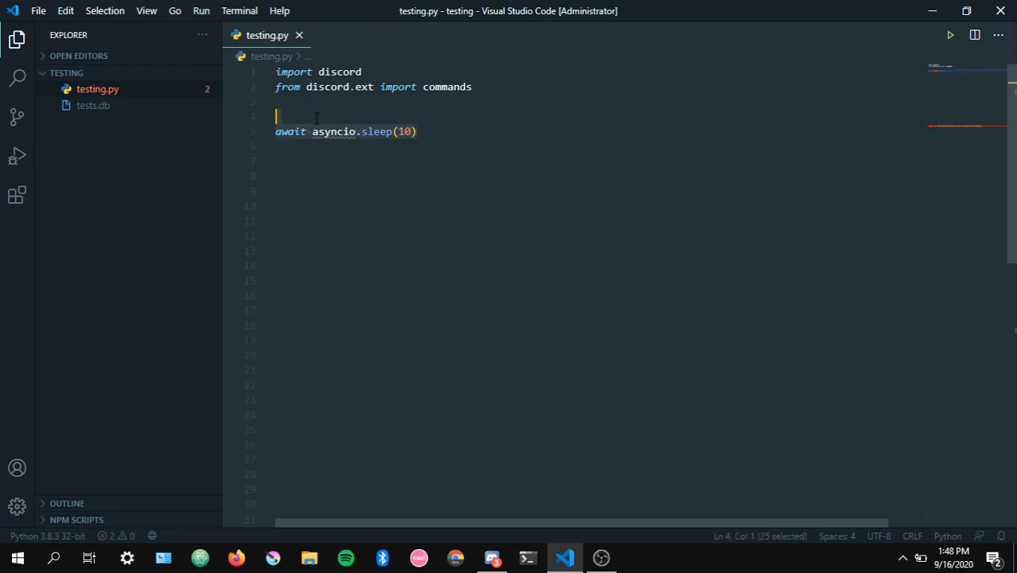
click(419, 132)
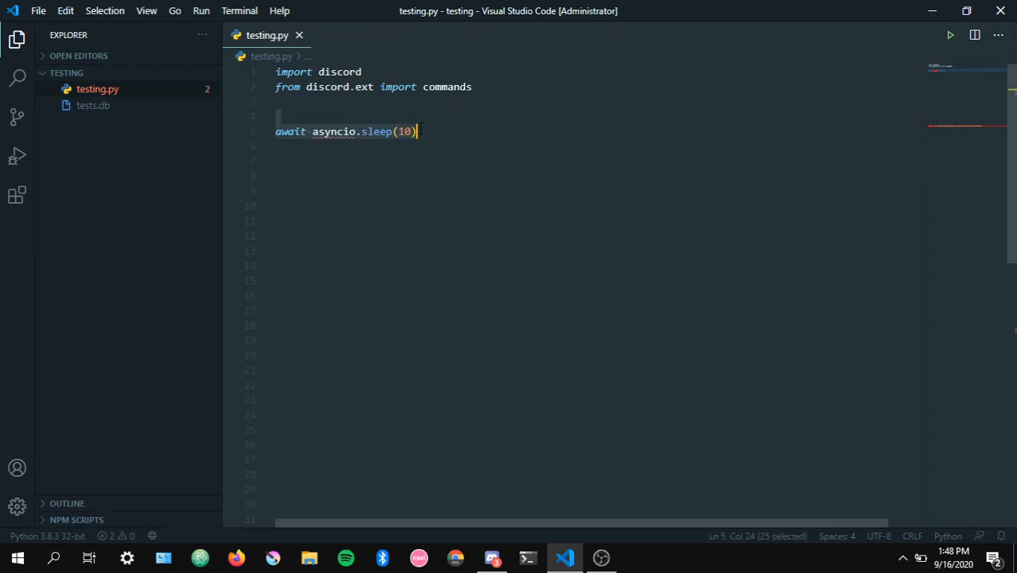
click(420, 131)
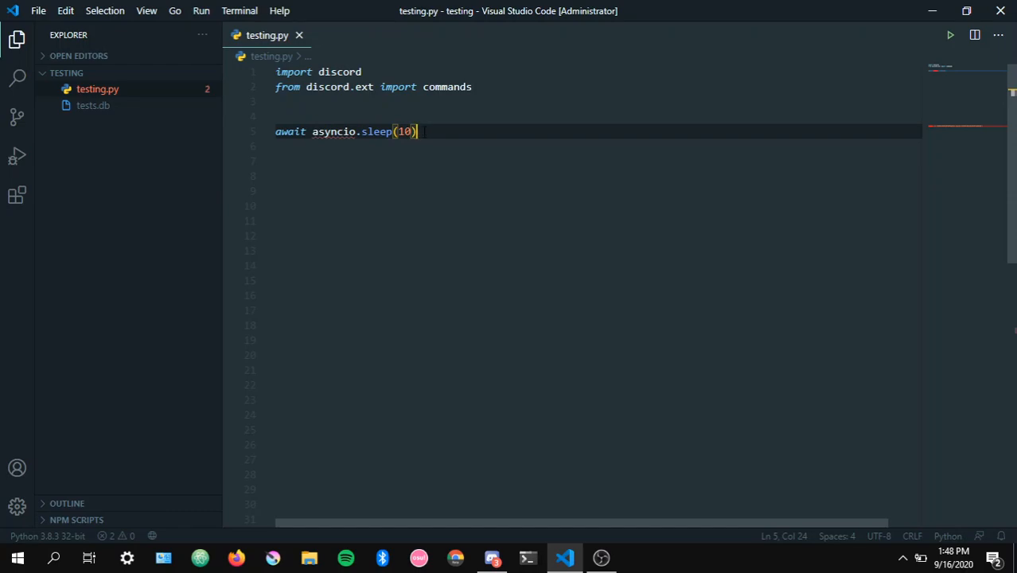
triple_click(346, 131)
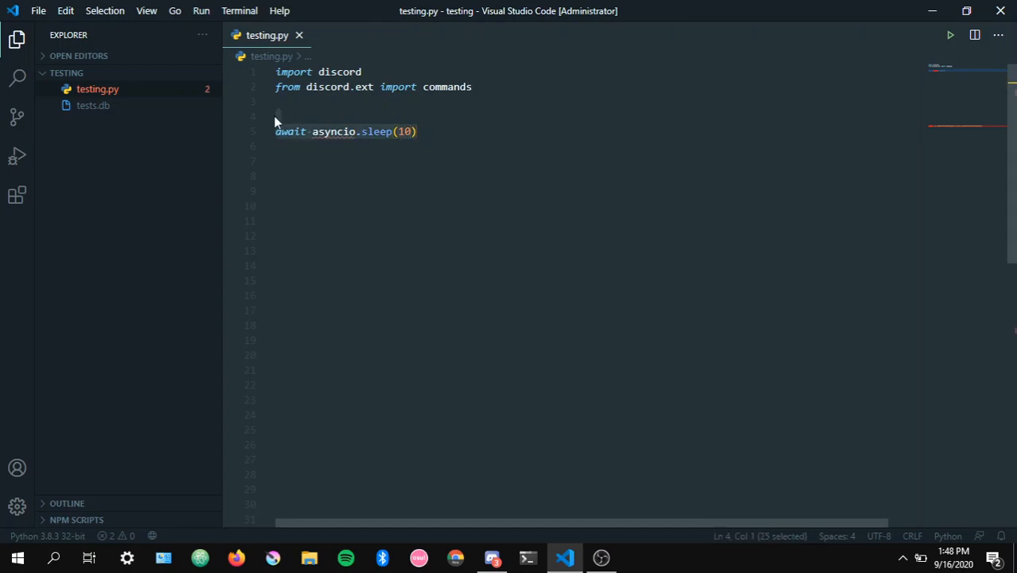
key(Delete)
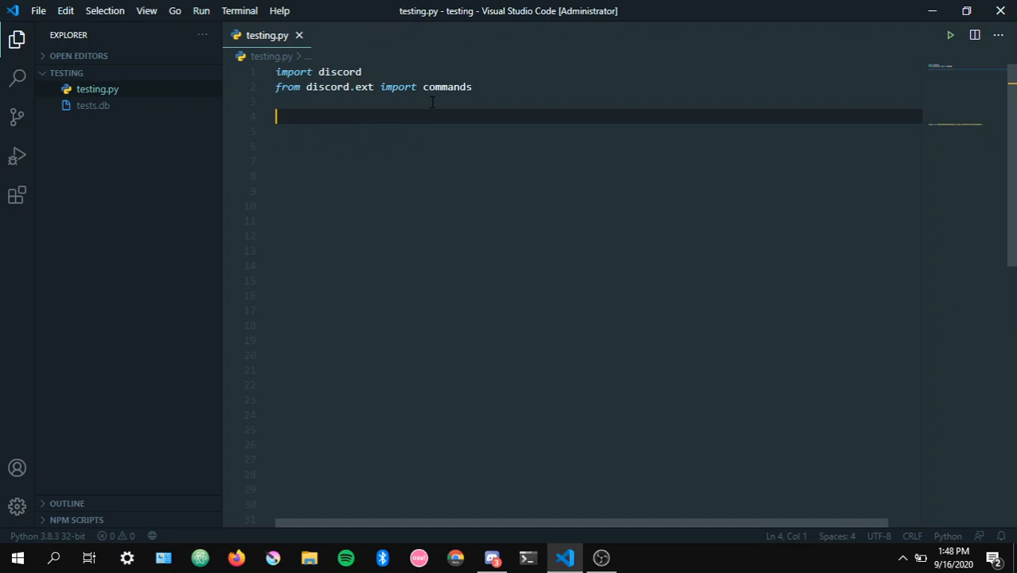
Add 'from discord.ext.commands import BucketType' as line 3 and begin a client line.
text(fro)
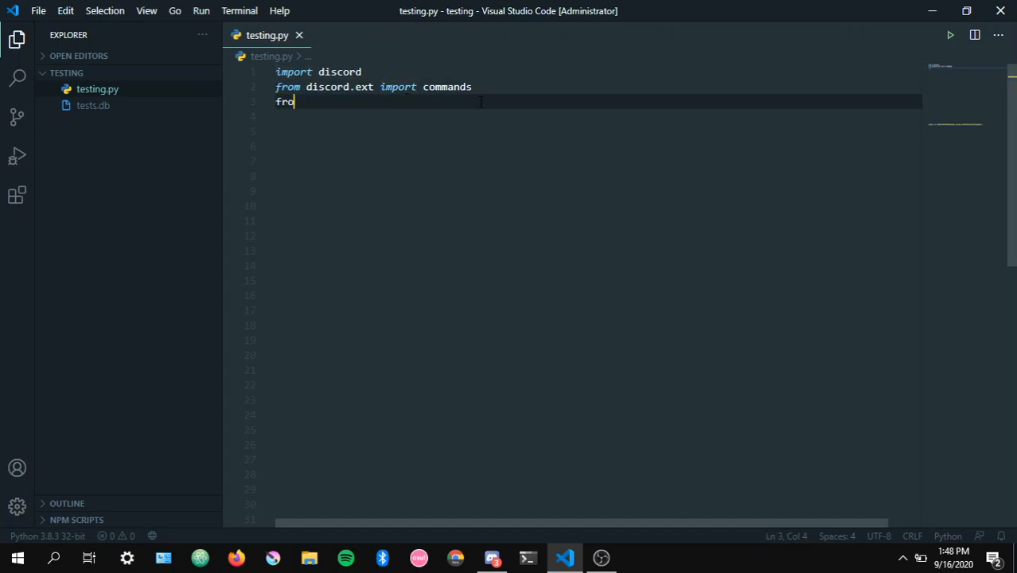
text(m discord.ext.)
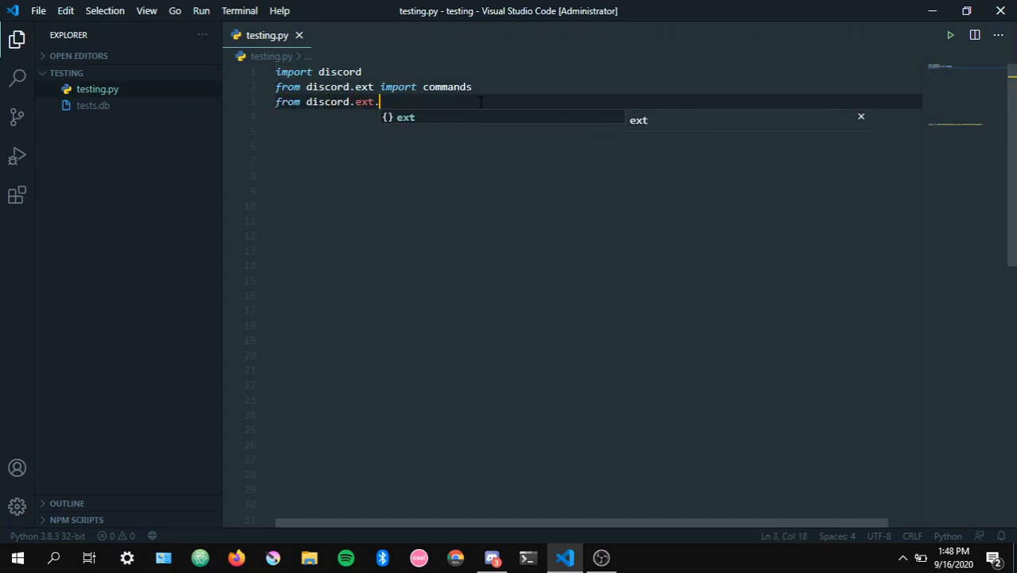
text(commands impor)
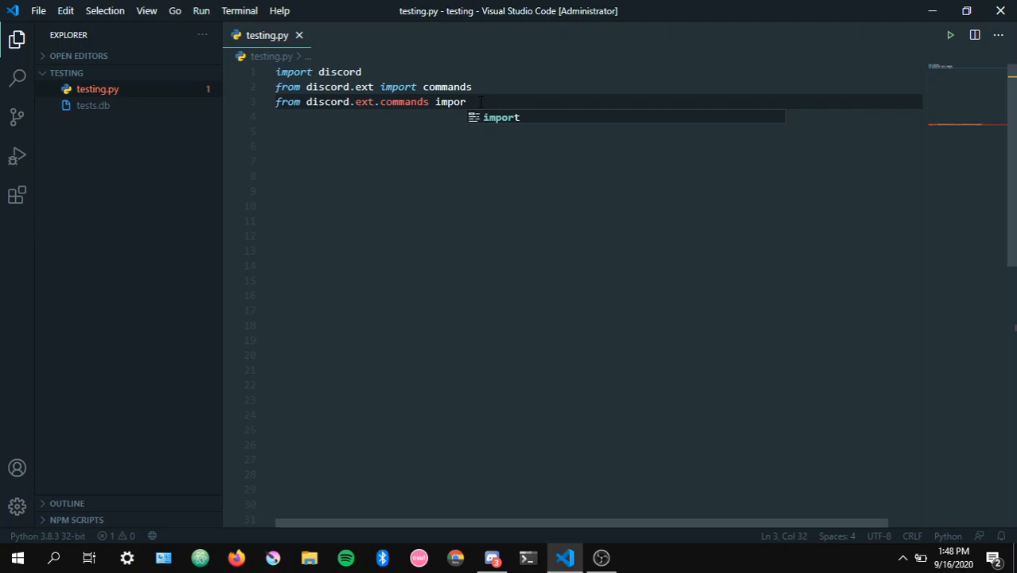
text(Byck)
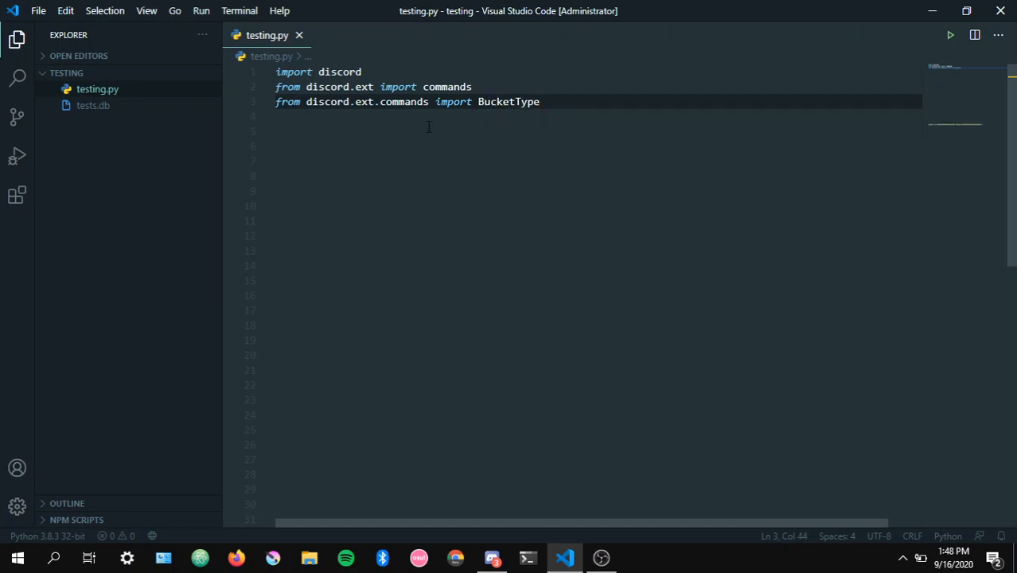
text(client)
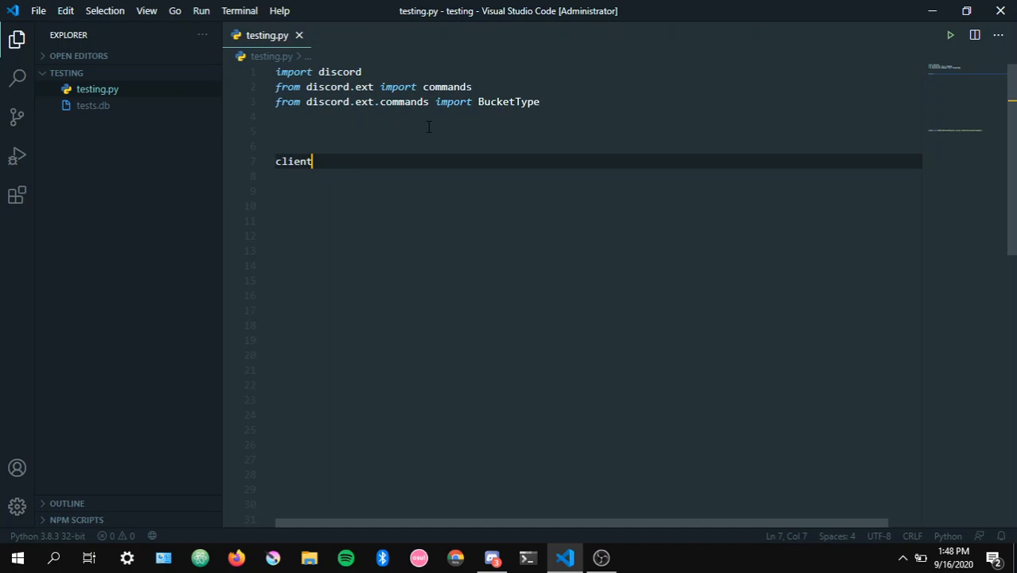
text(=)
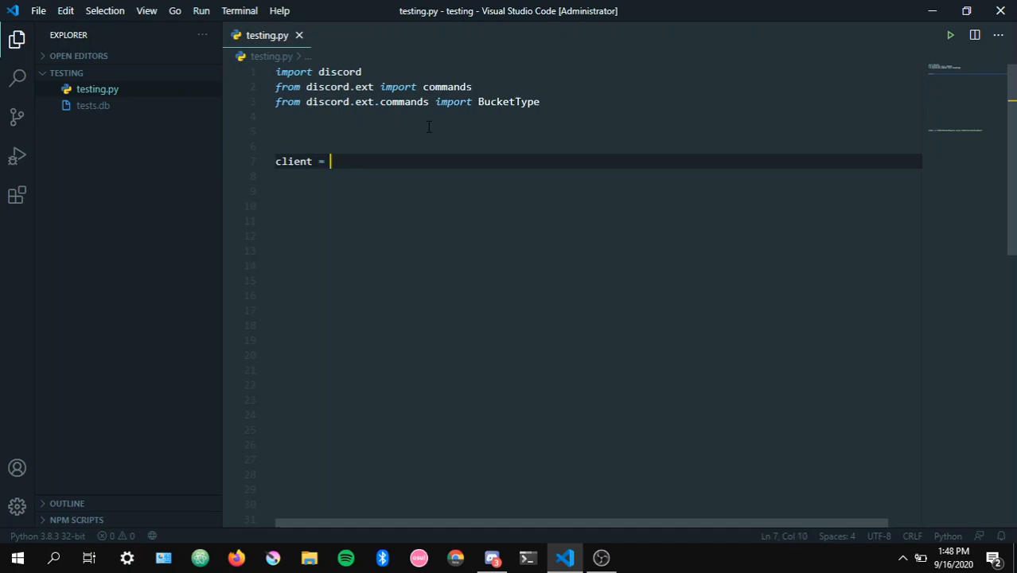
text(command.)
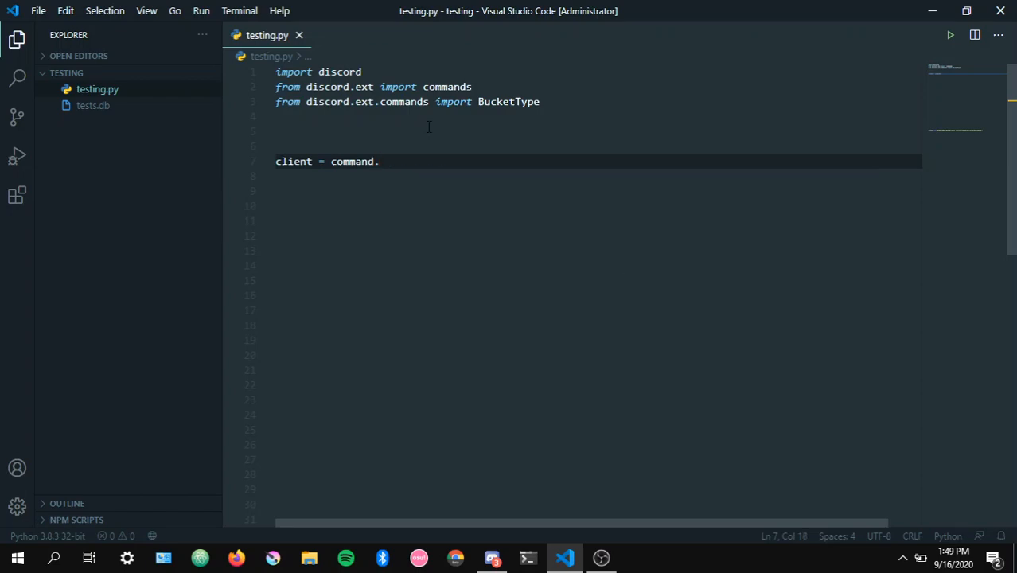
text(BO)
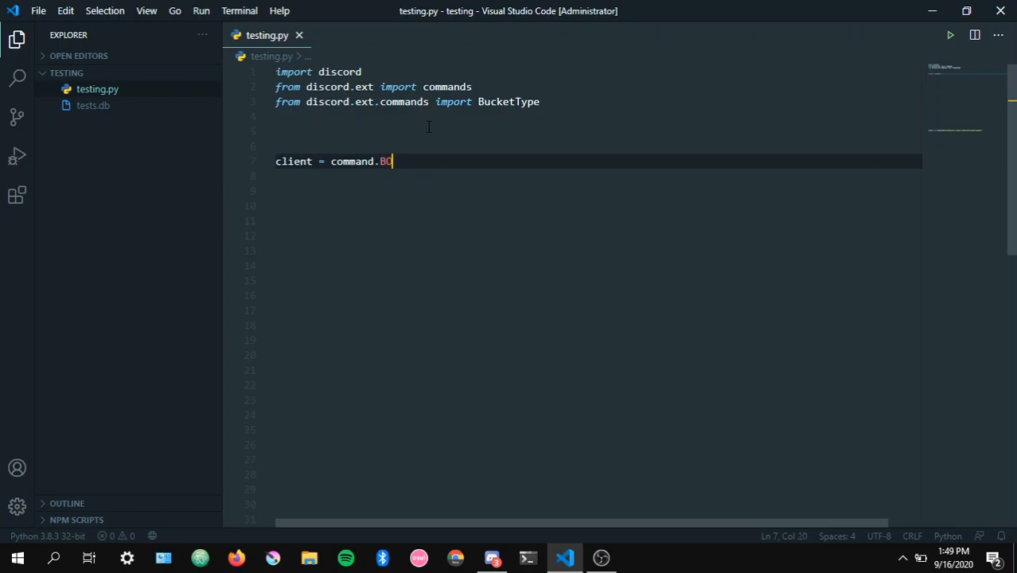
text(t())
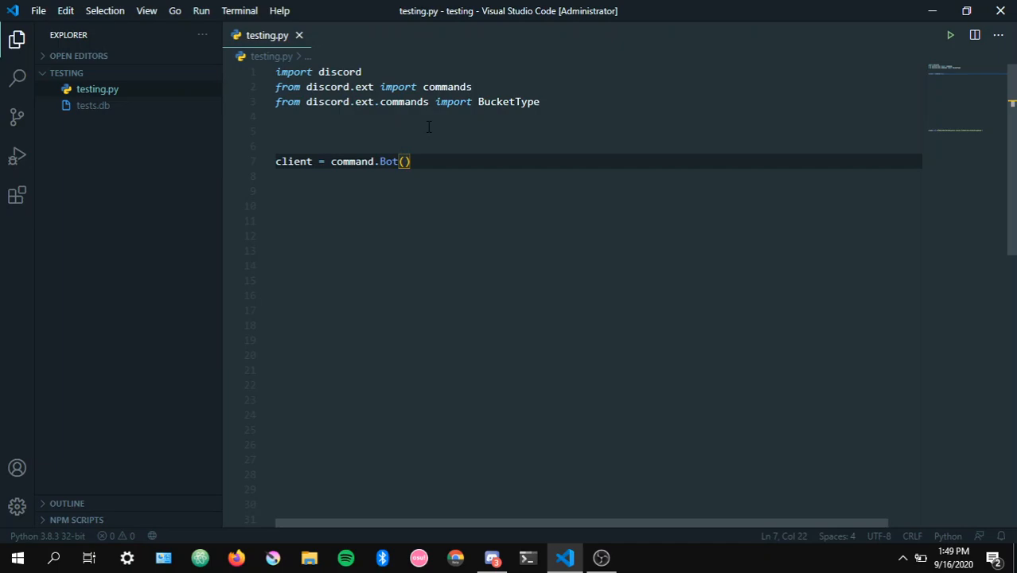
text(command)
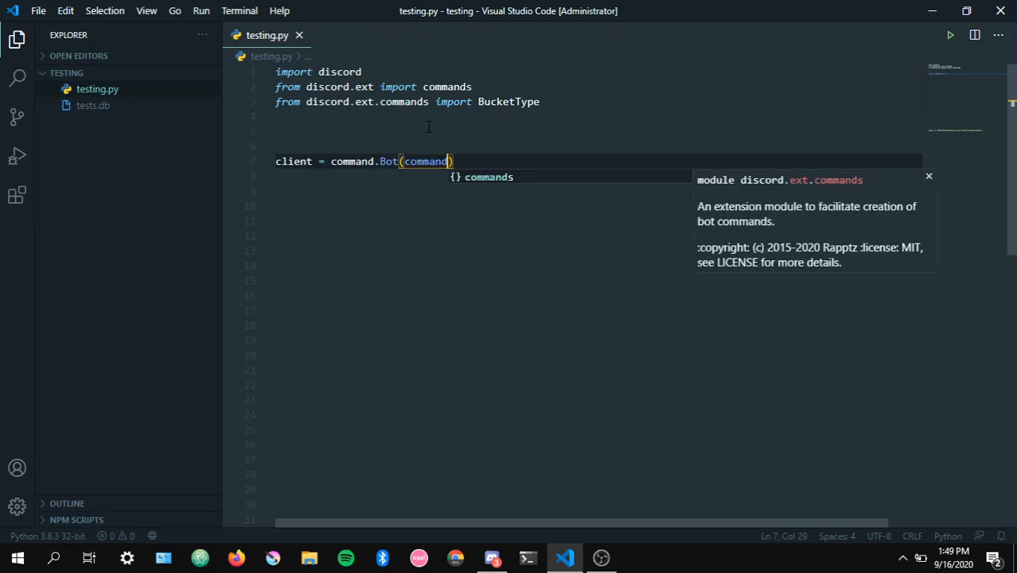
text(_prefix)
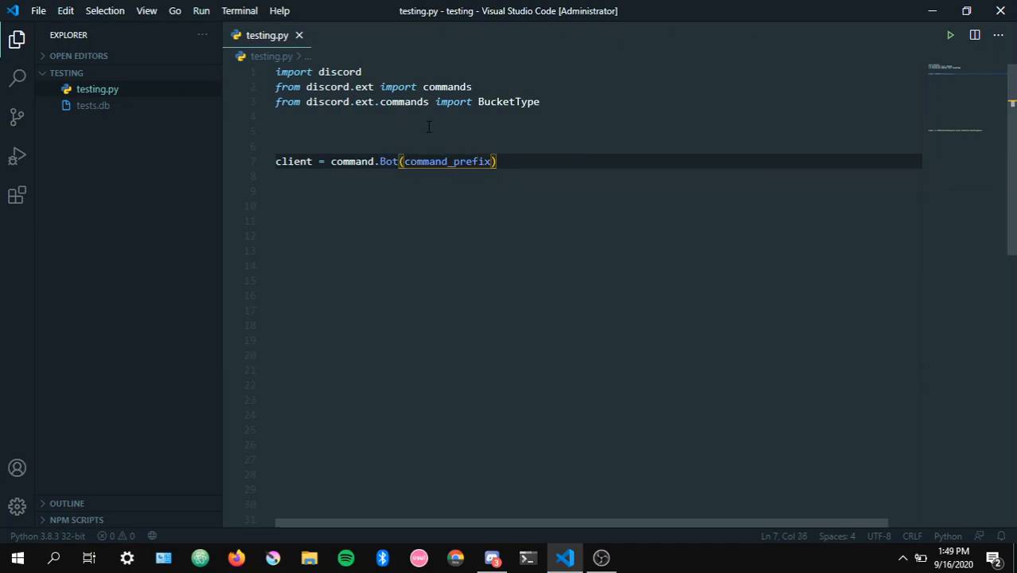
text(= '')
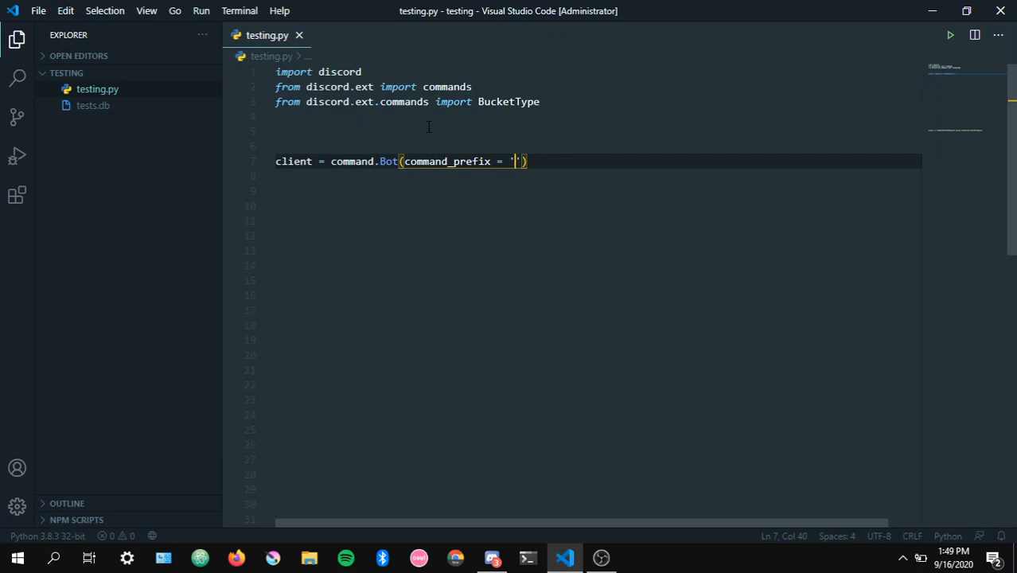
text(!)
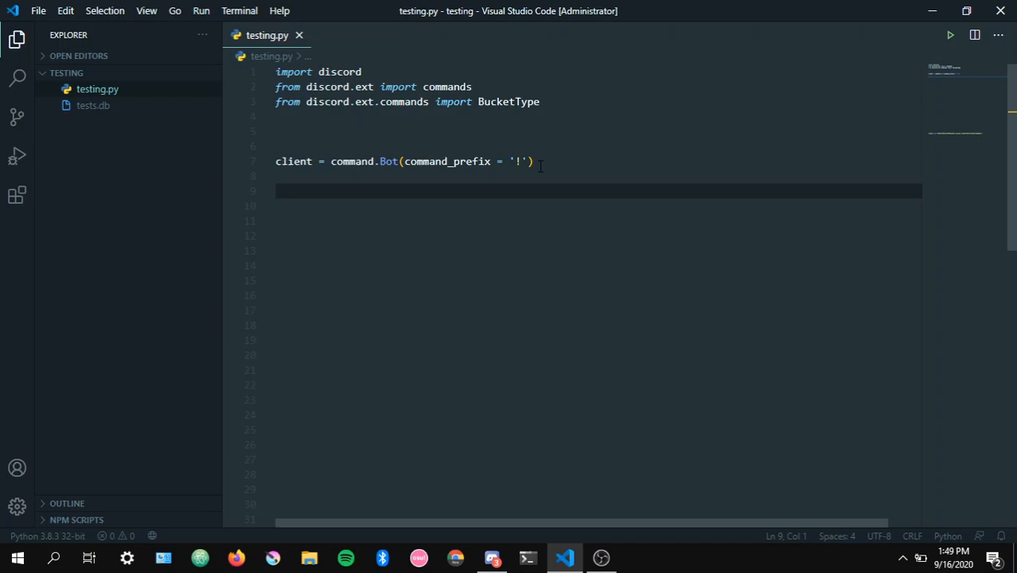
text(@client.command()
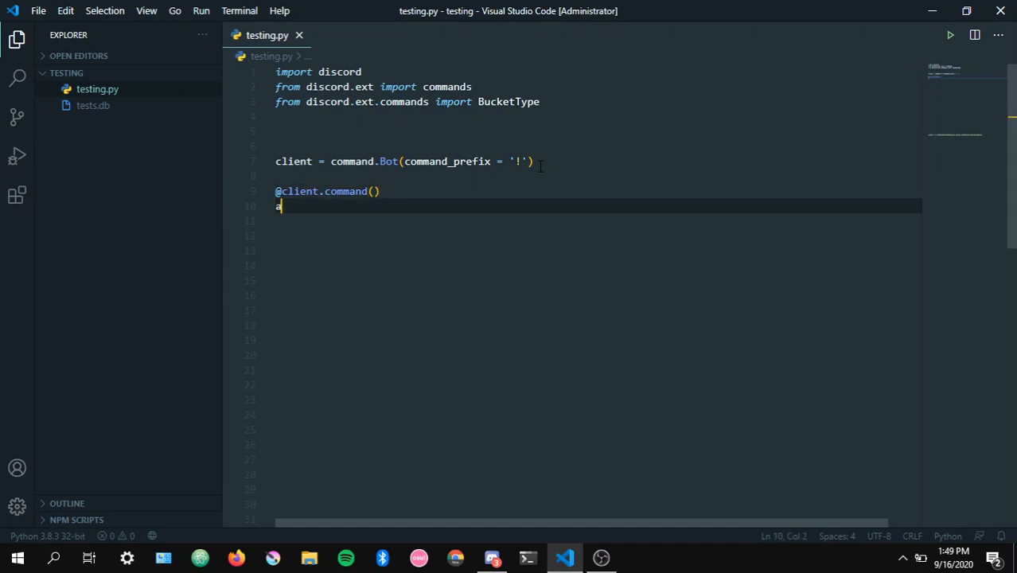
text(sync def)
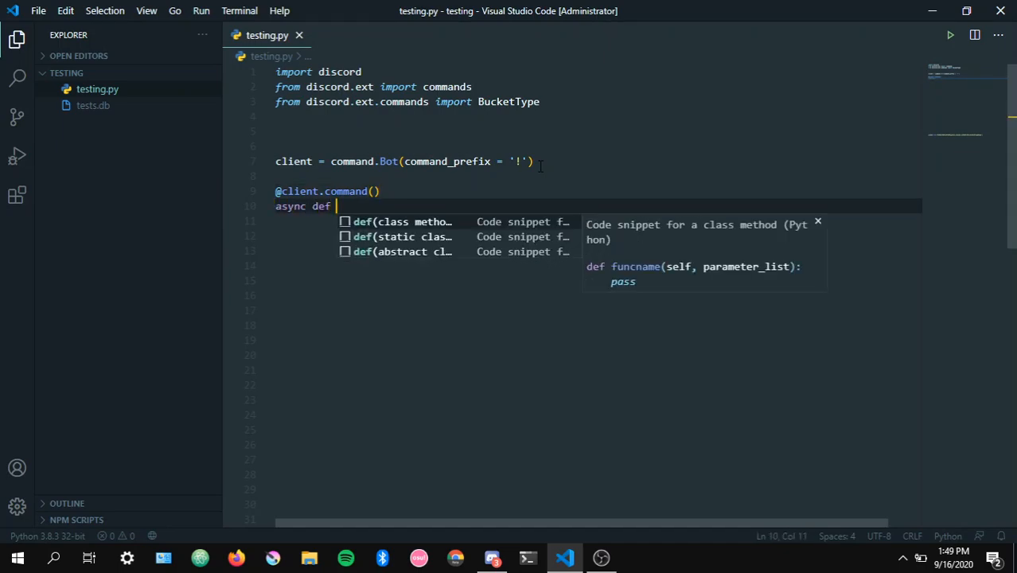
text(cooldo)
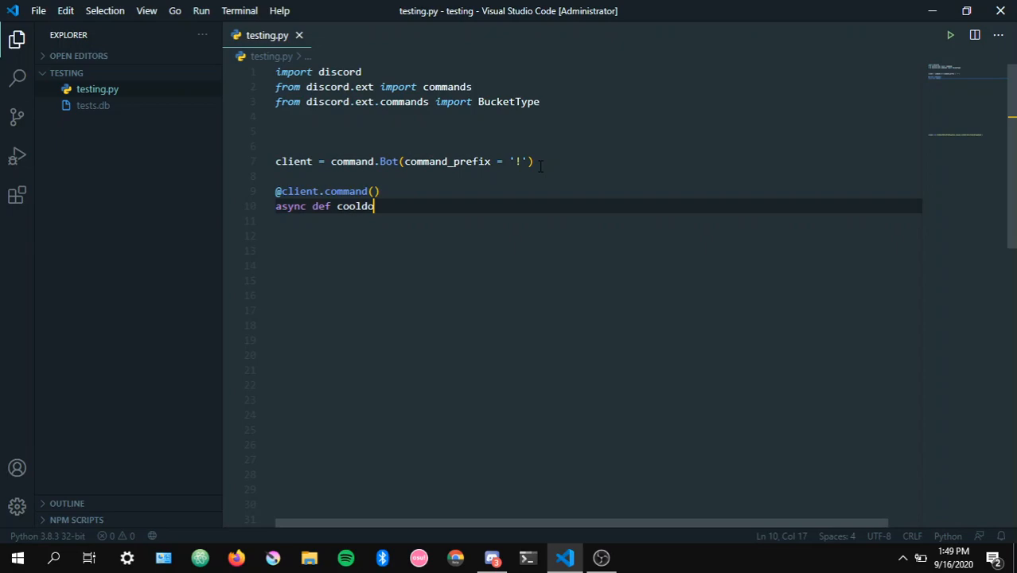
key(Enter)
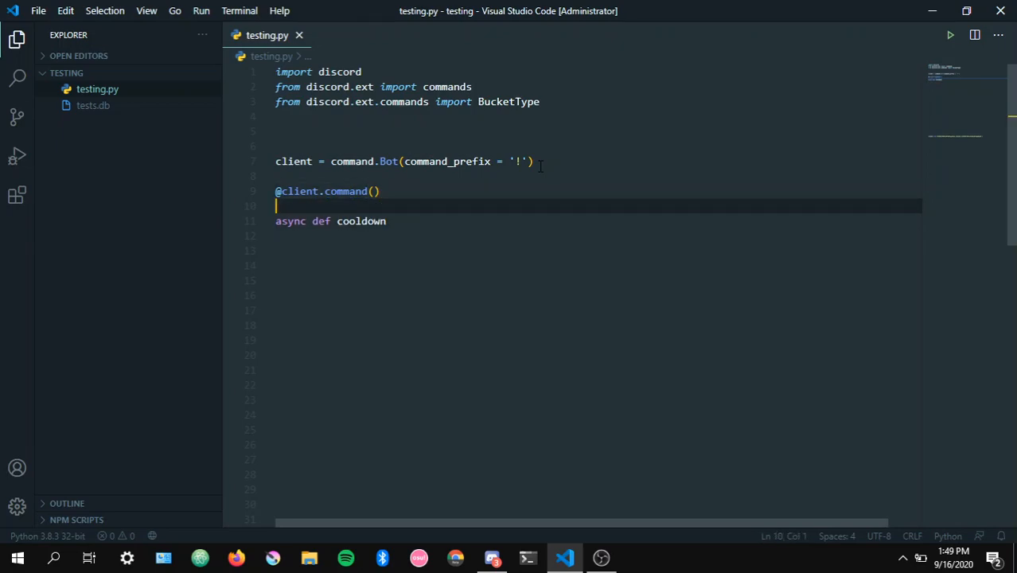
text(@)
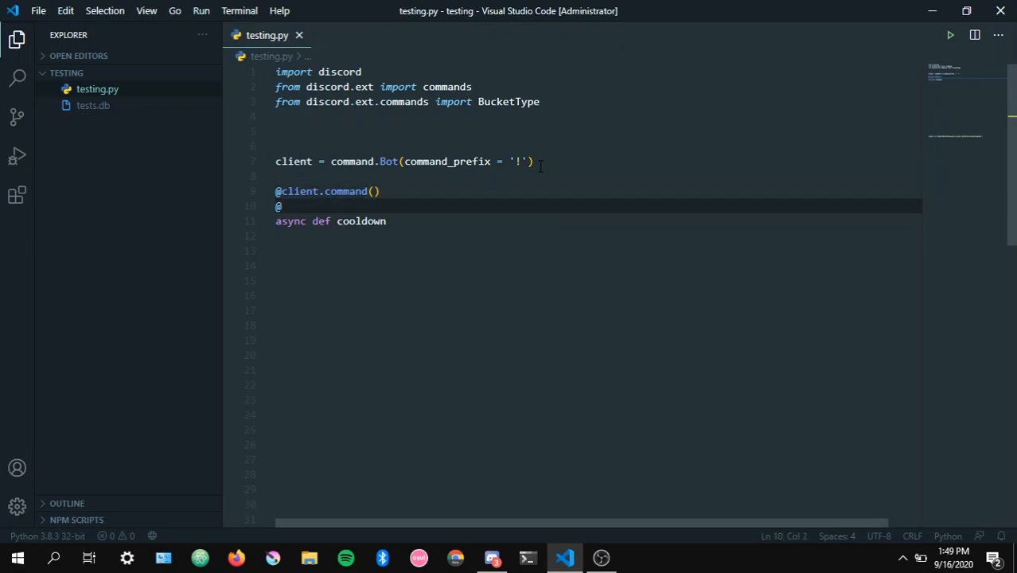
text(command.c)
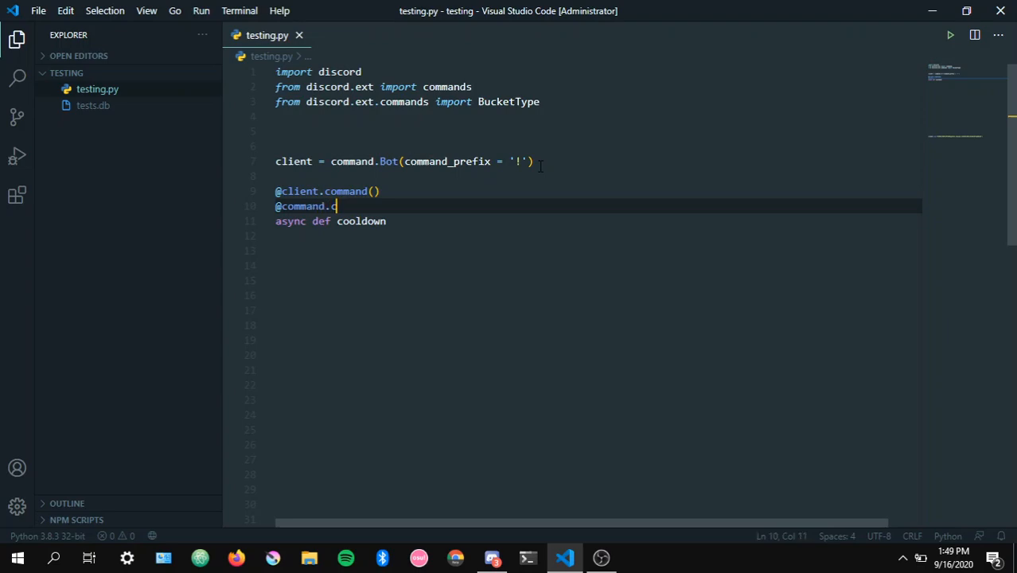
text(ooldown())
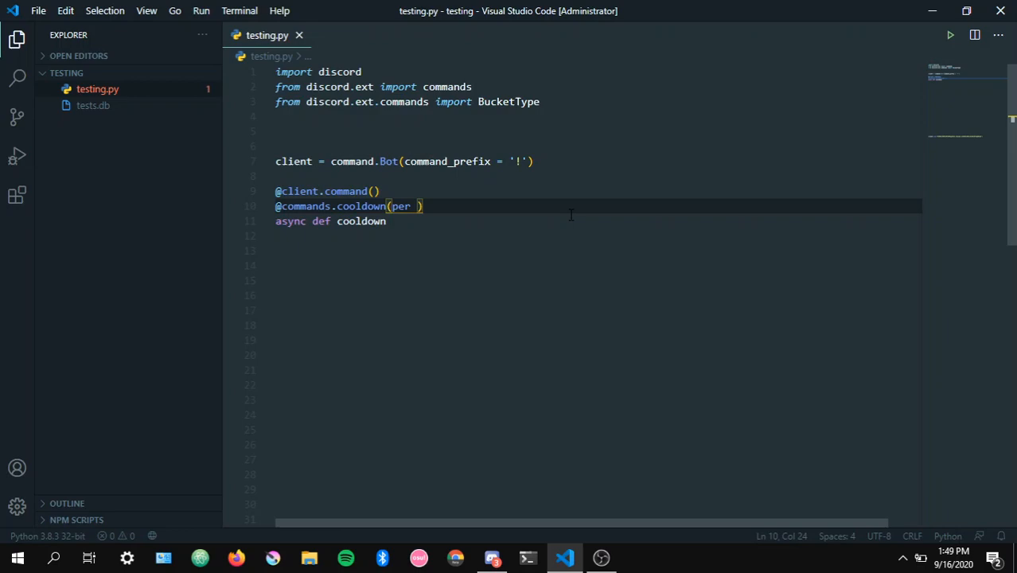
Fill the cooldown decorator with per = 4, rate = 1, type = BucketType.user.
text(1,)
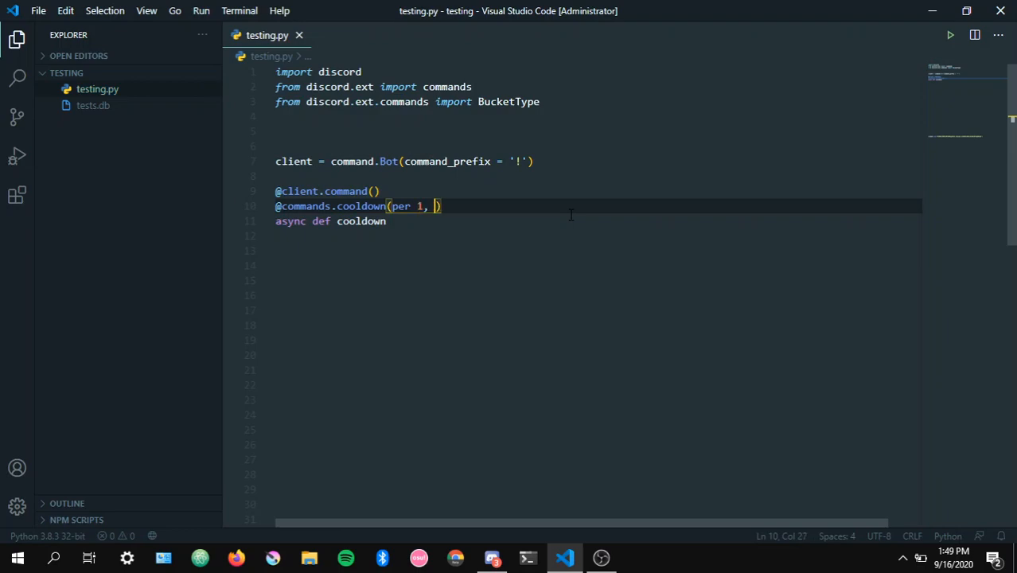
text(rate)
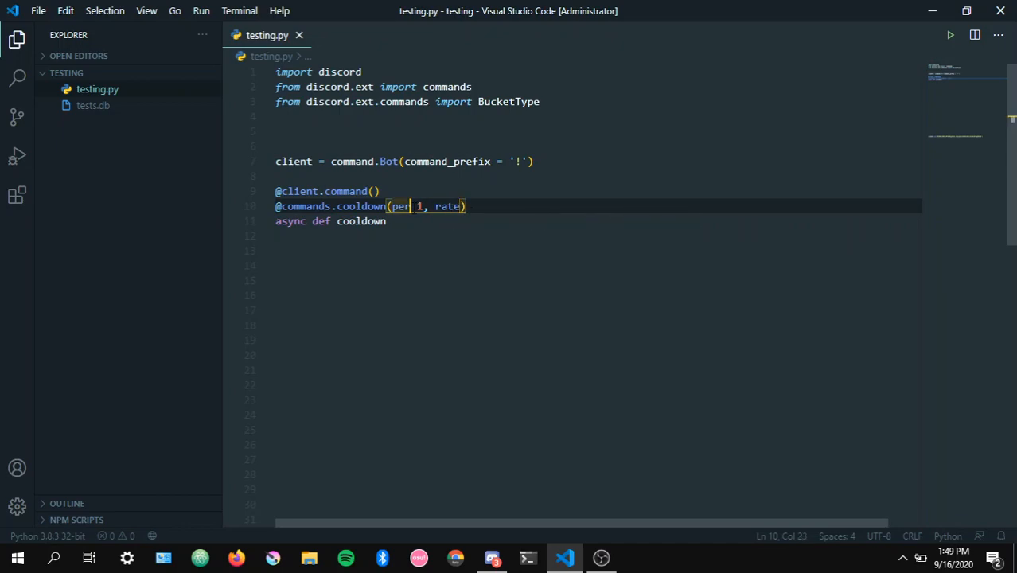
text(=)
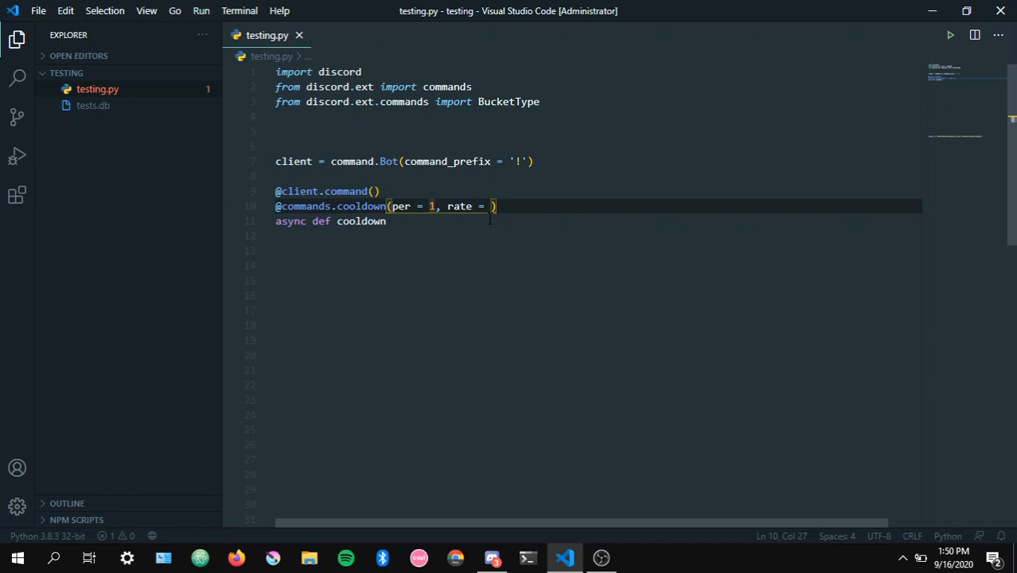
key(Backspace)
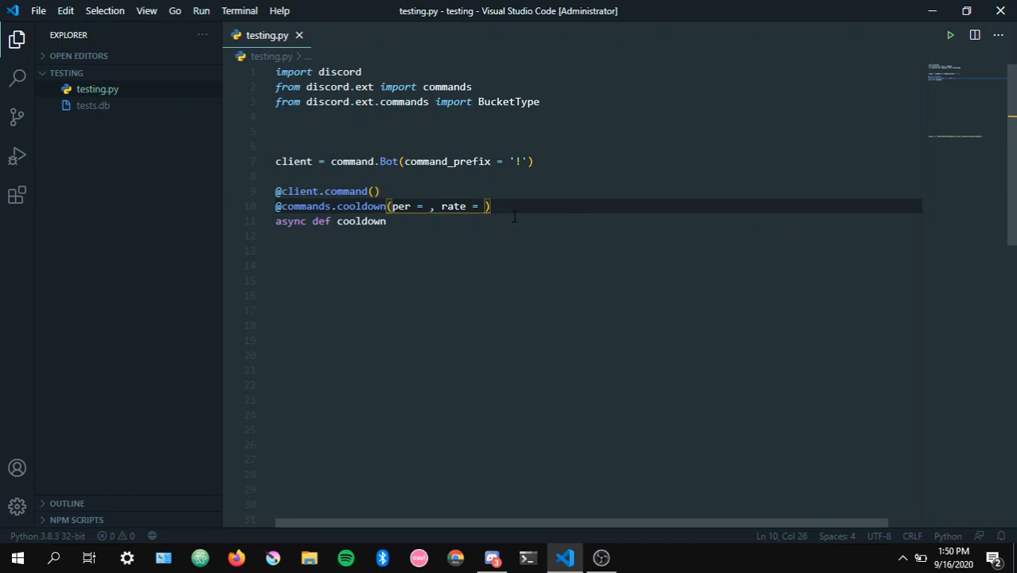
text(4)
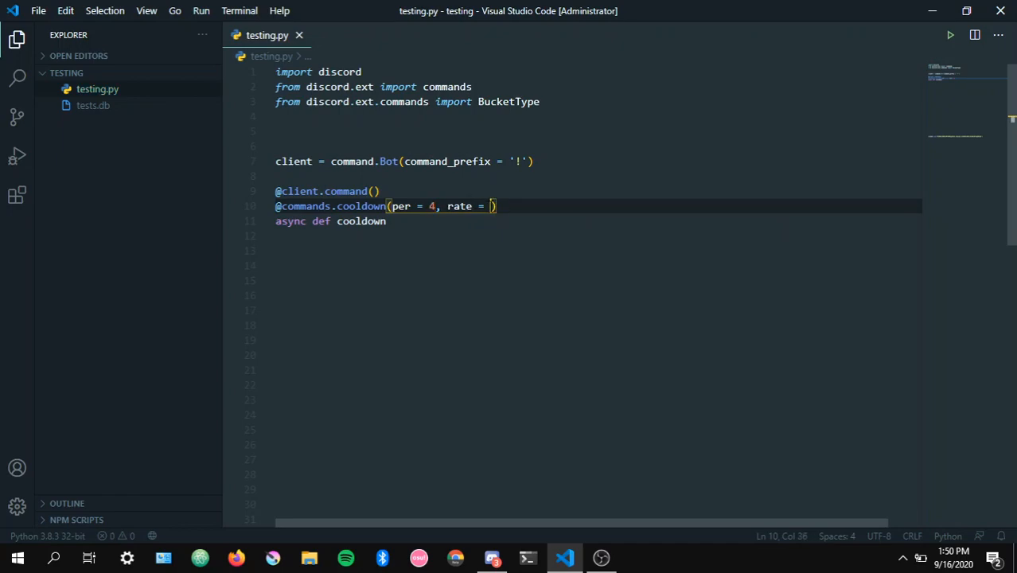
text(1)
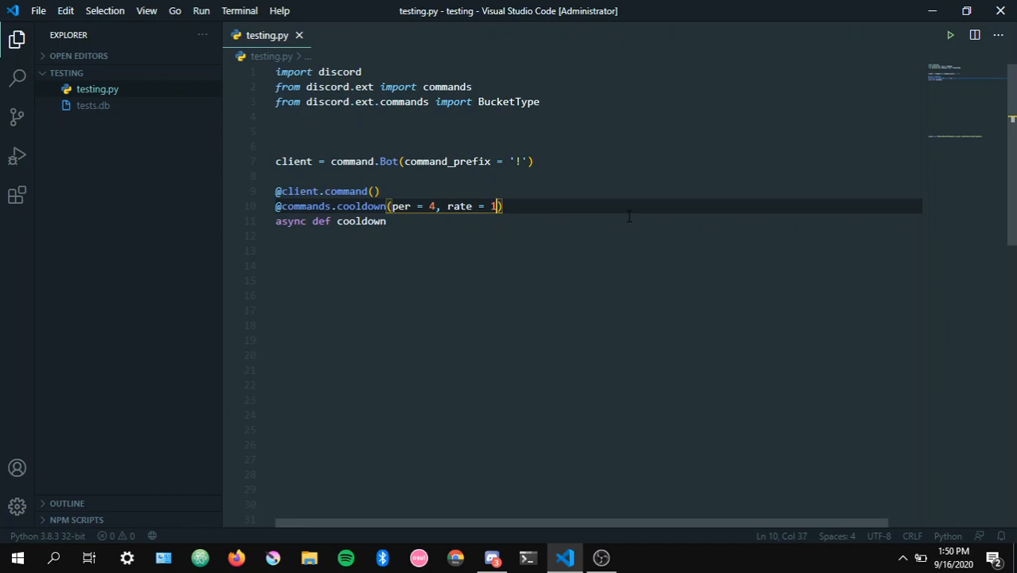
text(,)
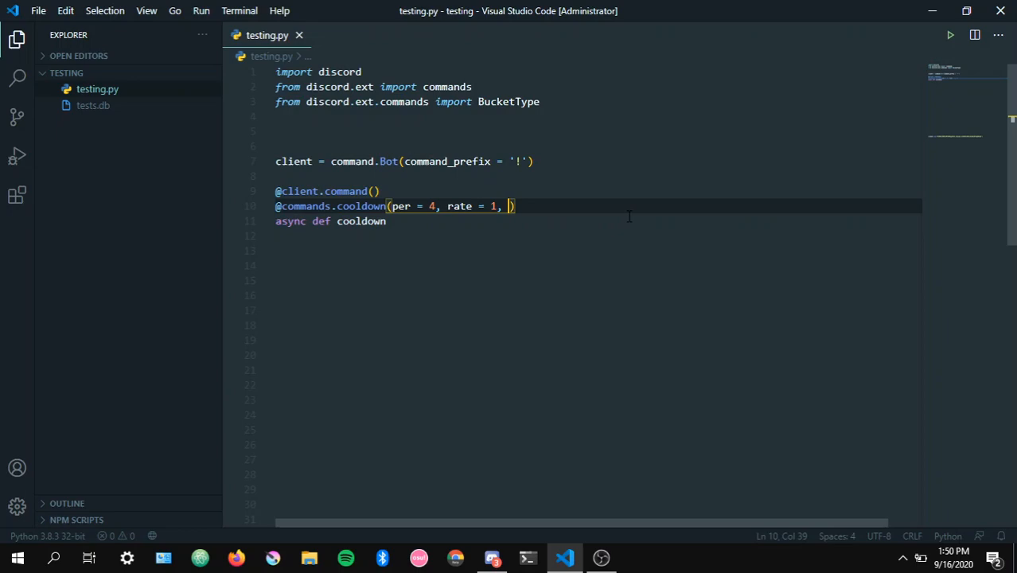
text(type =)
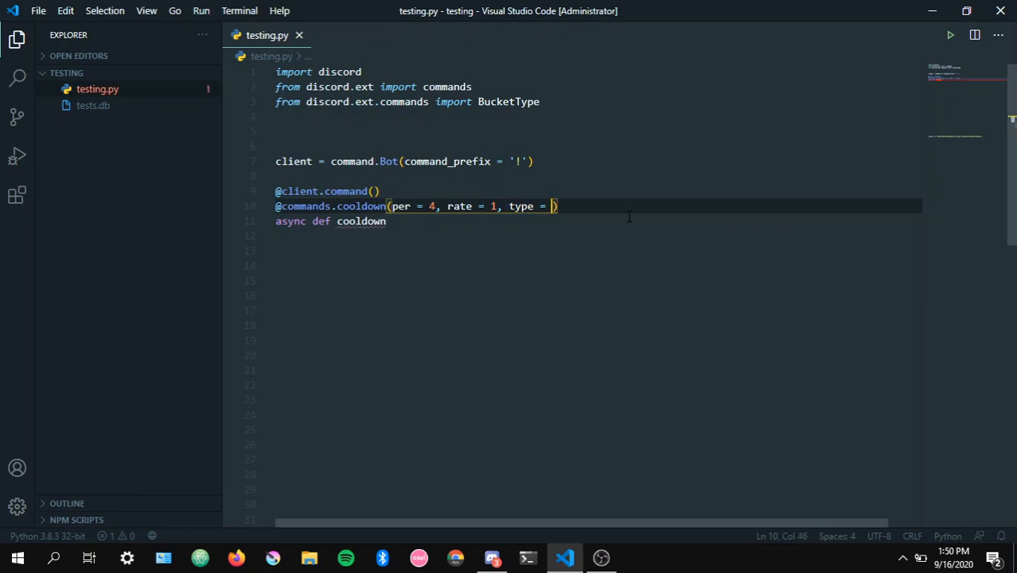
text(Bucket)
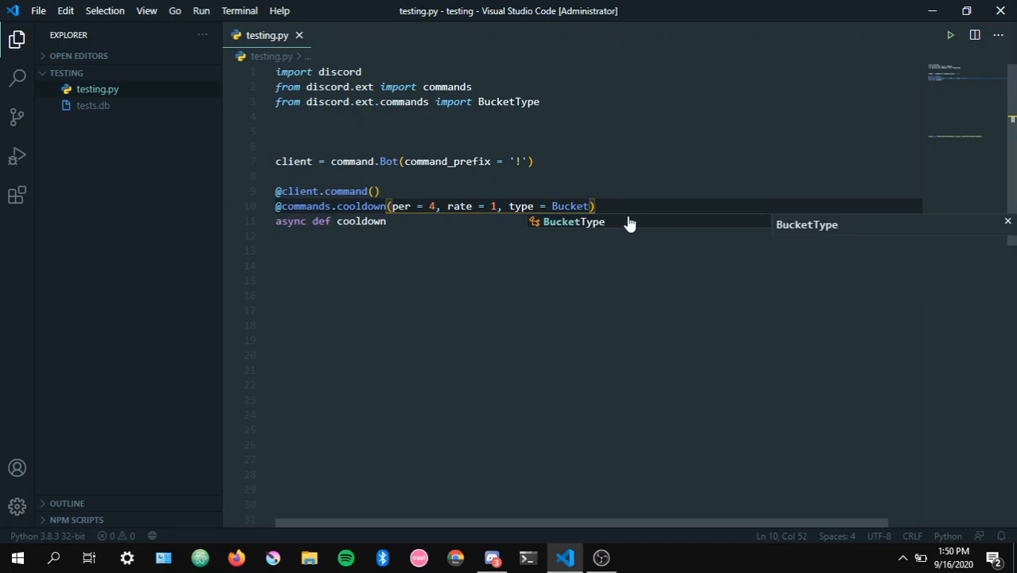
text(.user)
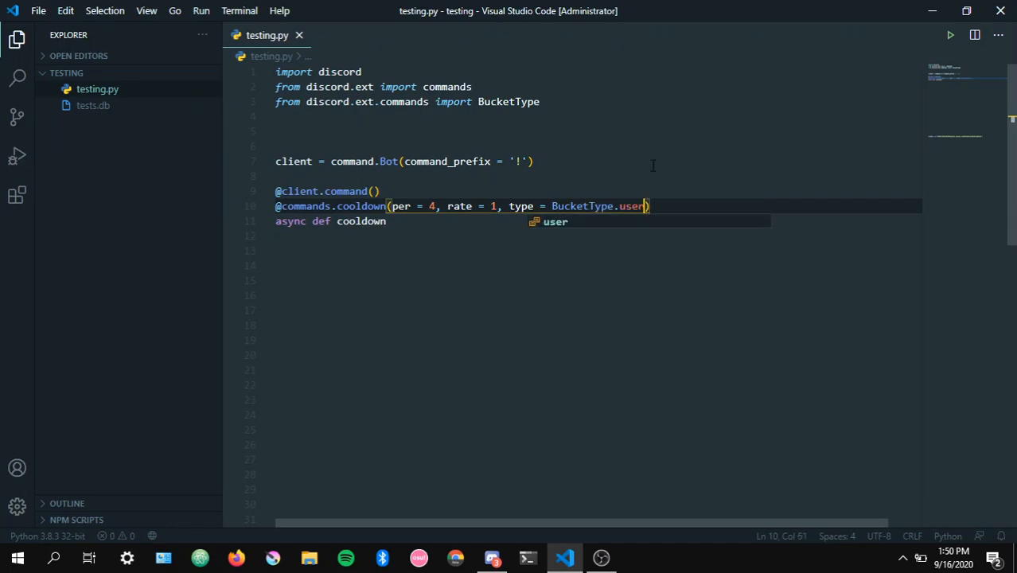
Give async def cooldown a ctx parameter and an await ctx.send() body.
click(530, 175)
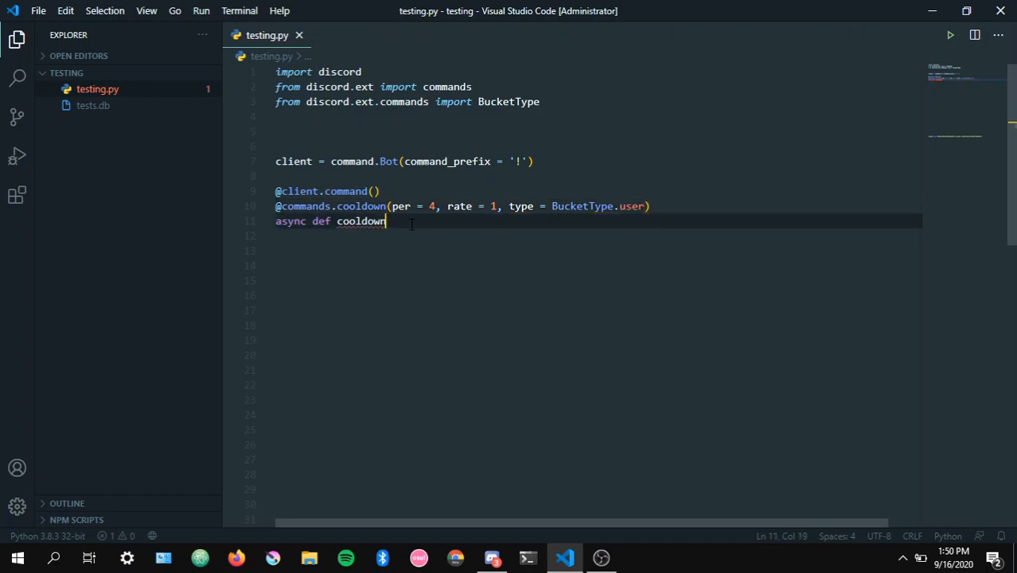
text(())
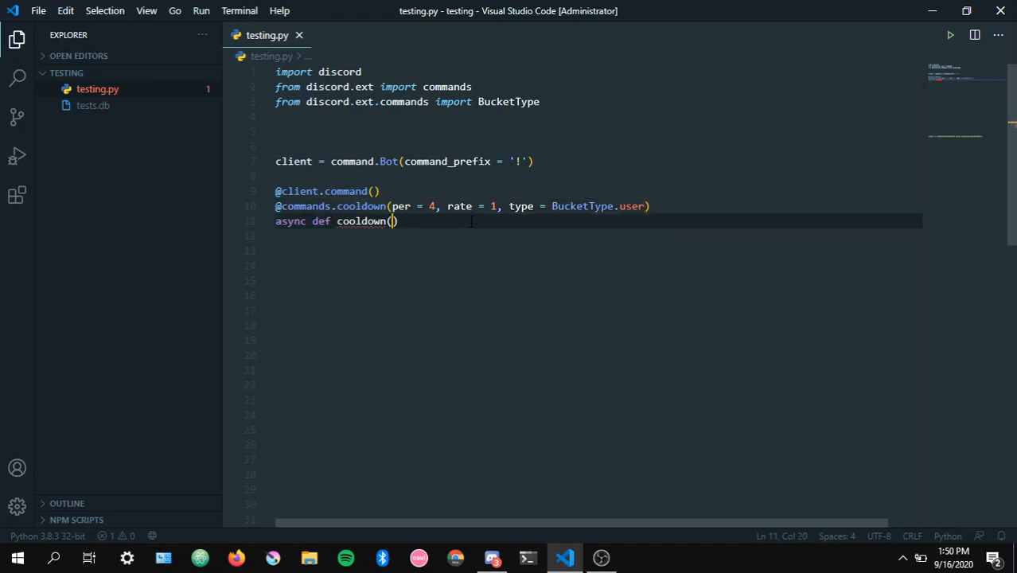
text(ctx);)
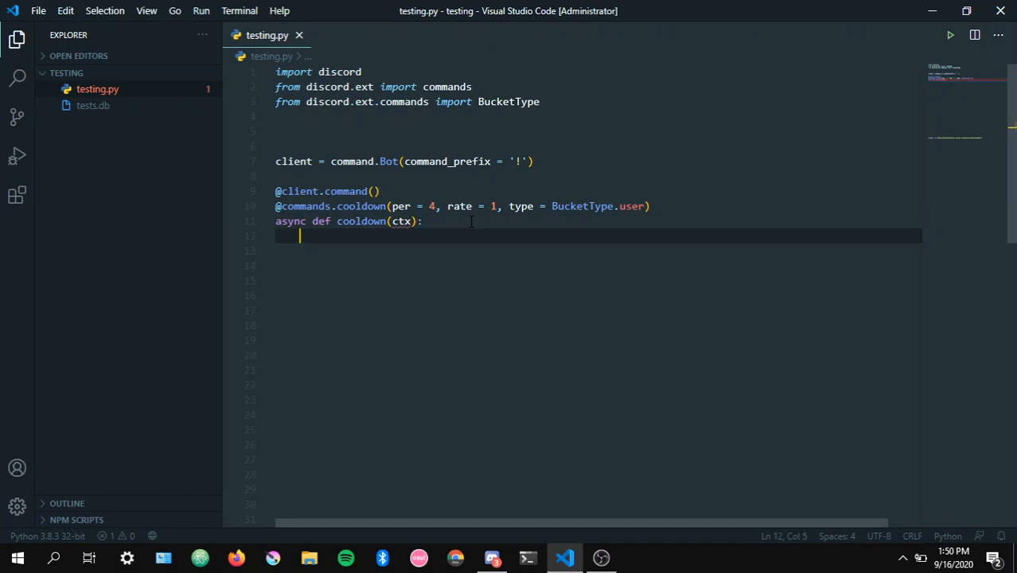
text(await ct)
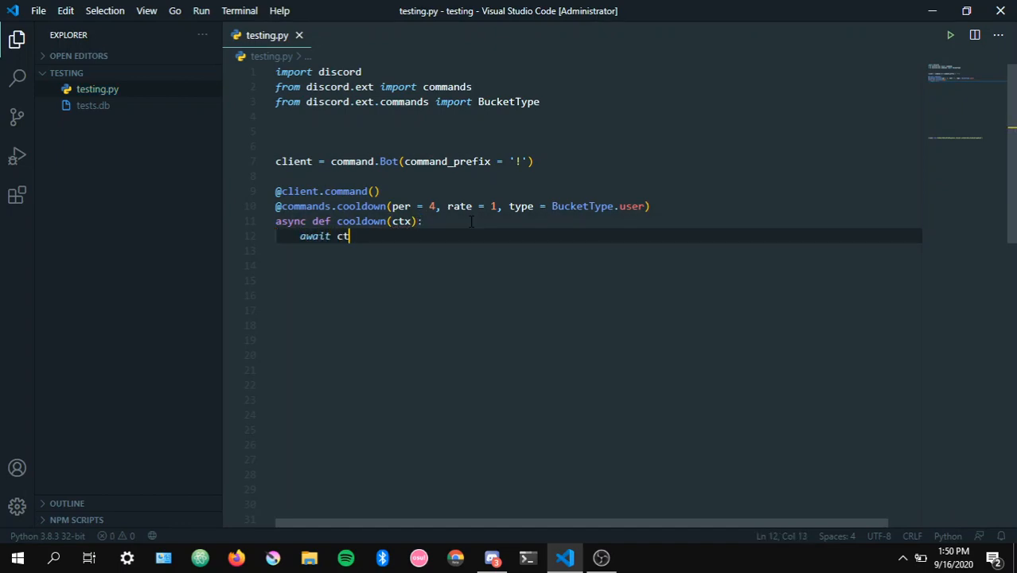
text(x.send())
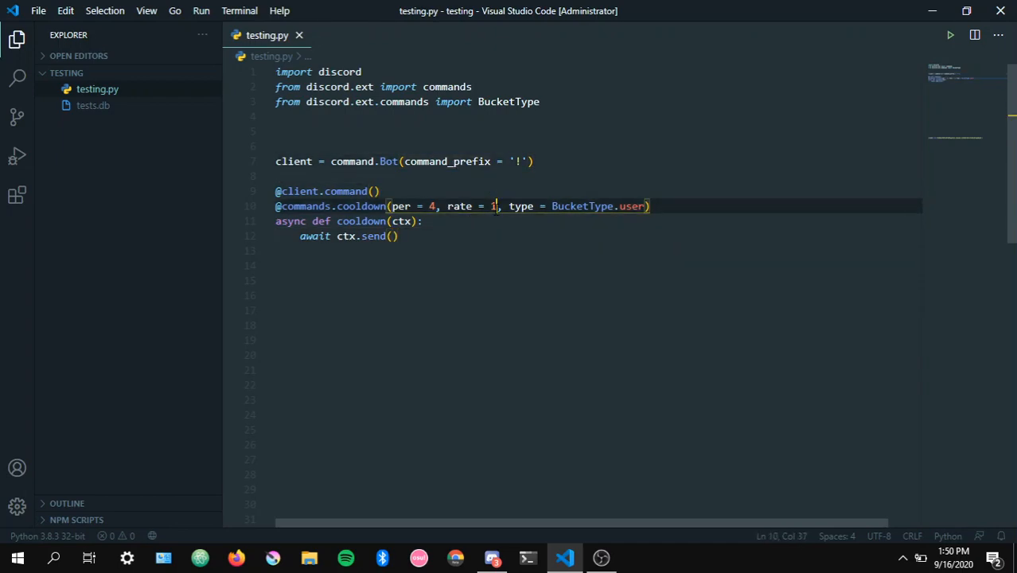
text(2)
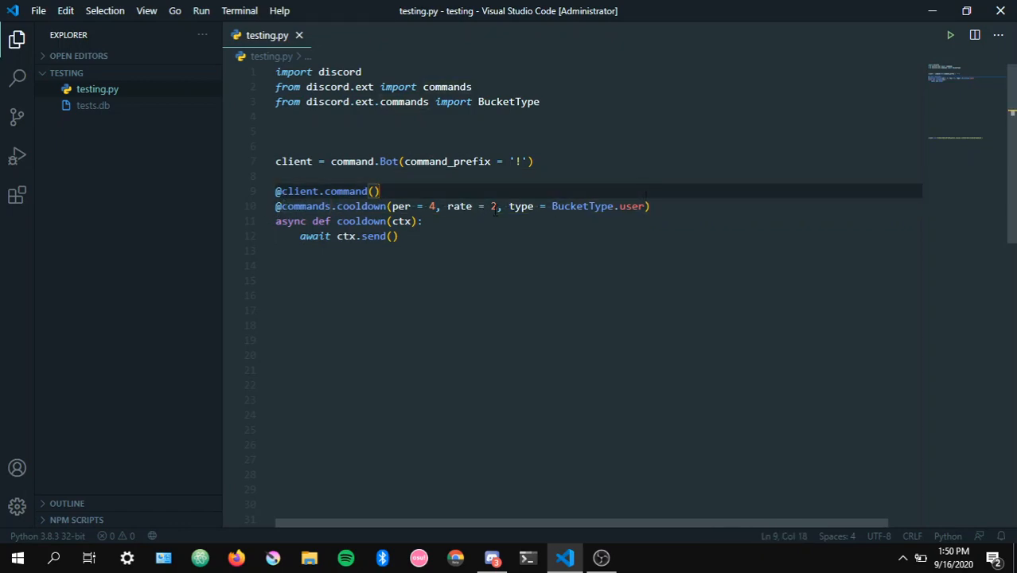
text(1)
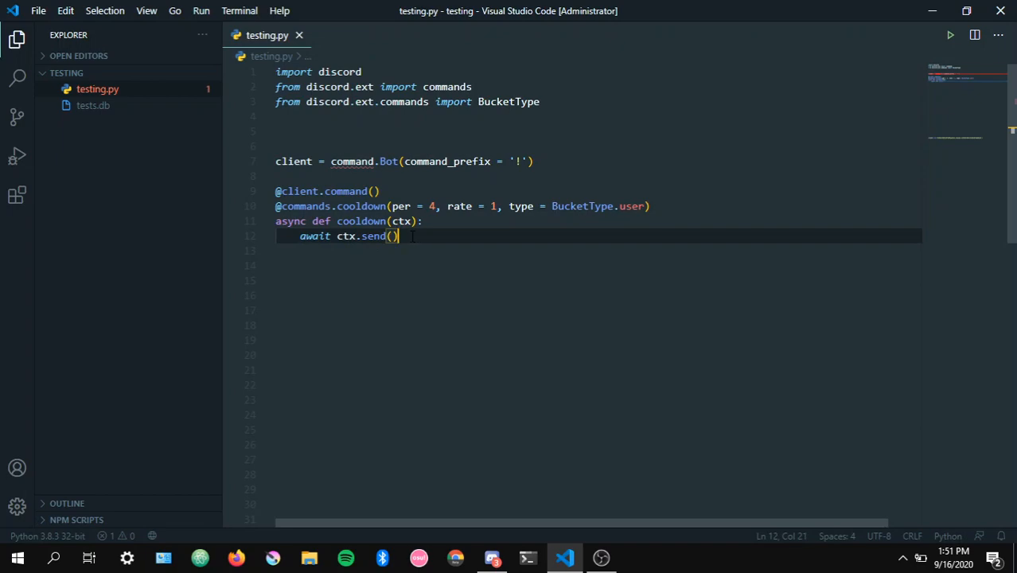
click(373, 161)
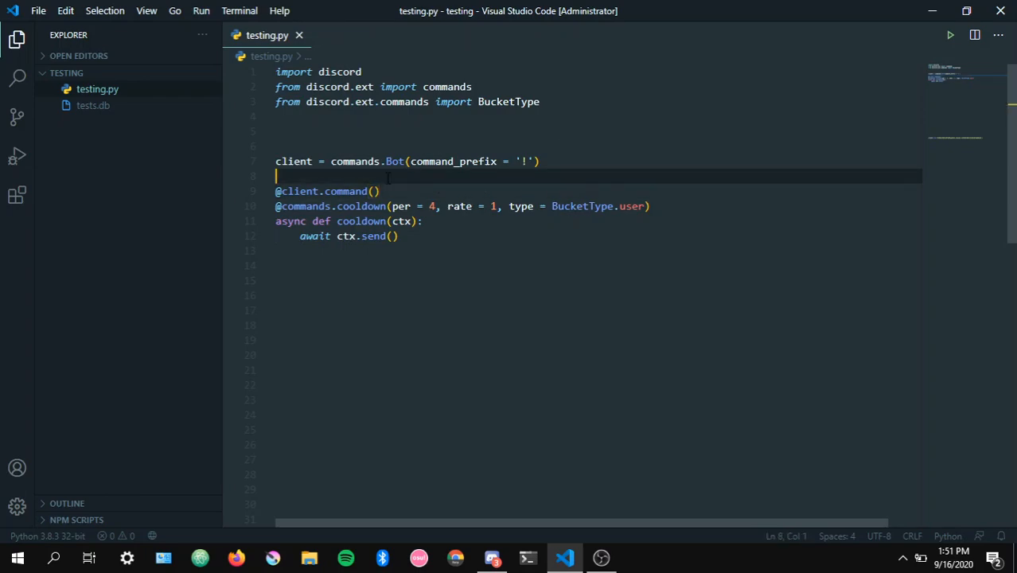
Insert a blank line above the cooldown command, select the block, and switch to Discord.
scroll(right, 3)
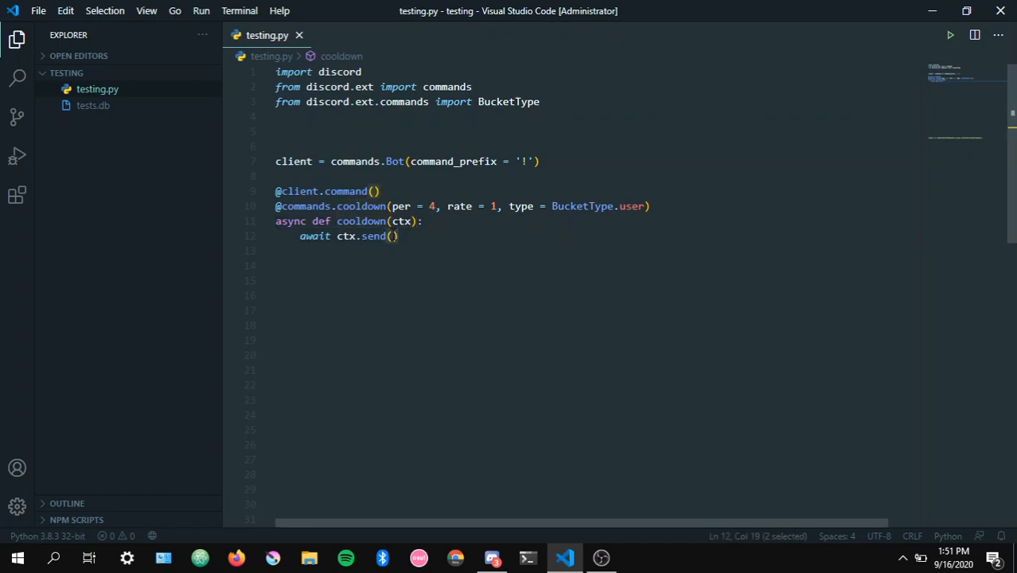
scroll(down, 3)
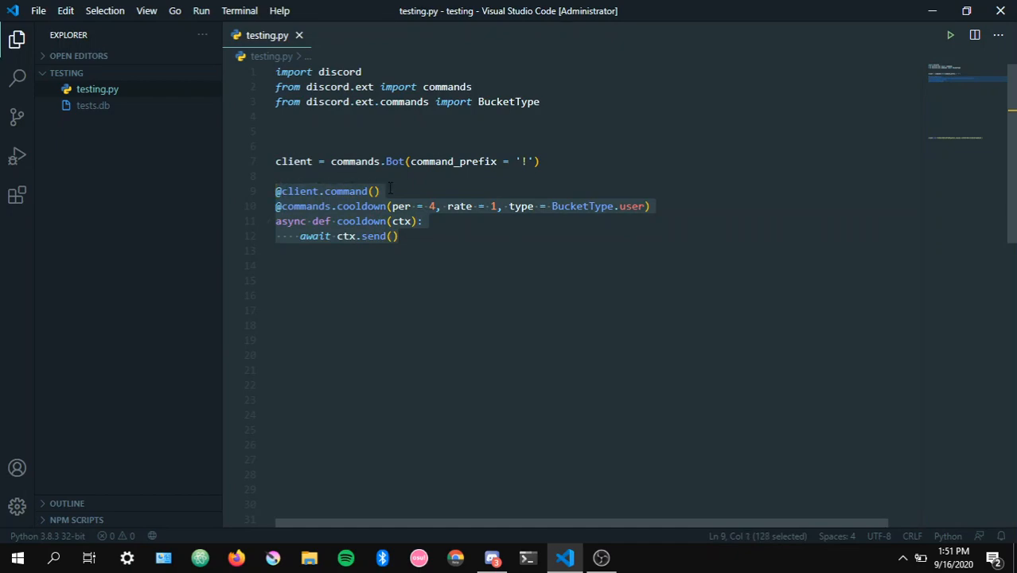
mouse_move(396, 176)
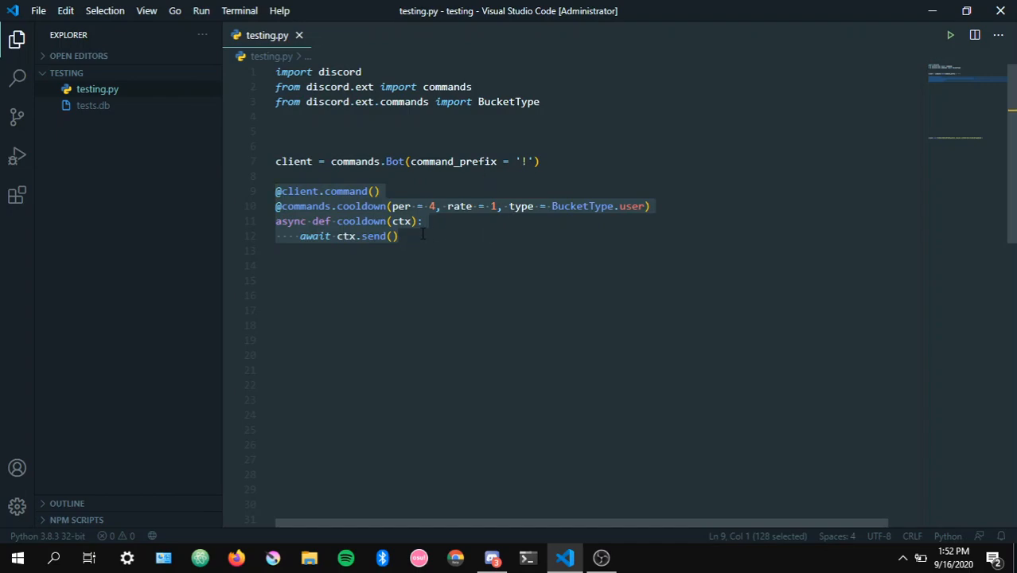
mouse_move(490, 233)
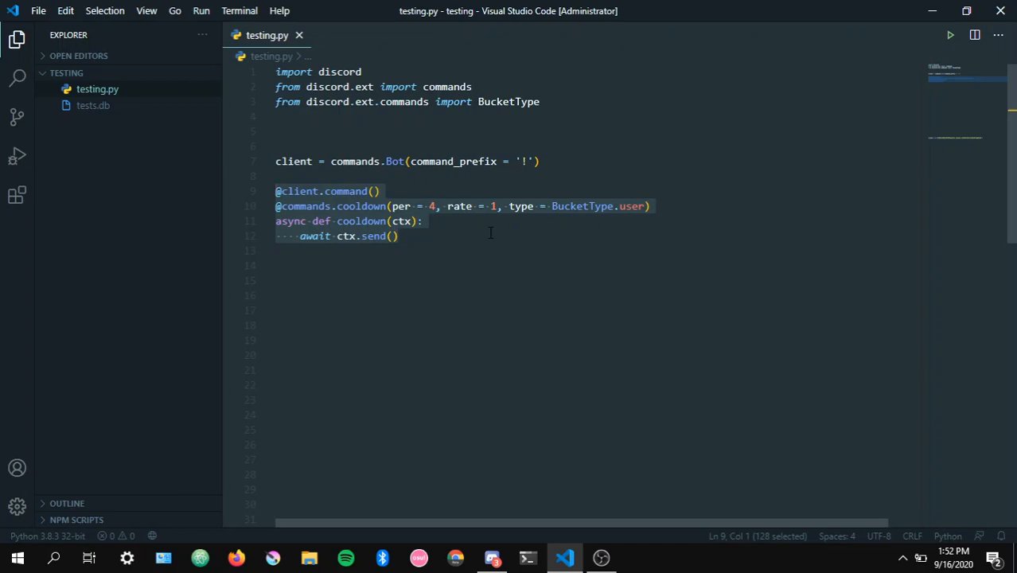
key(ctrl+f)
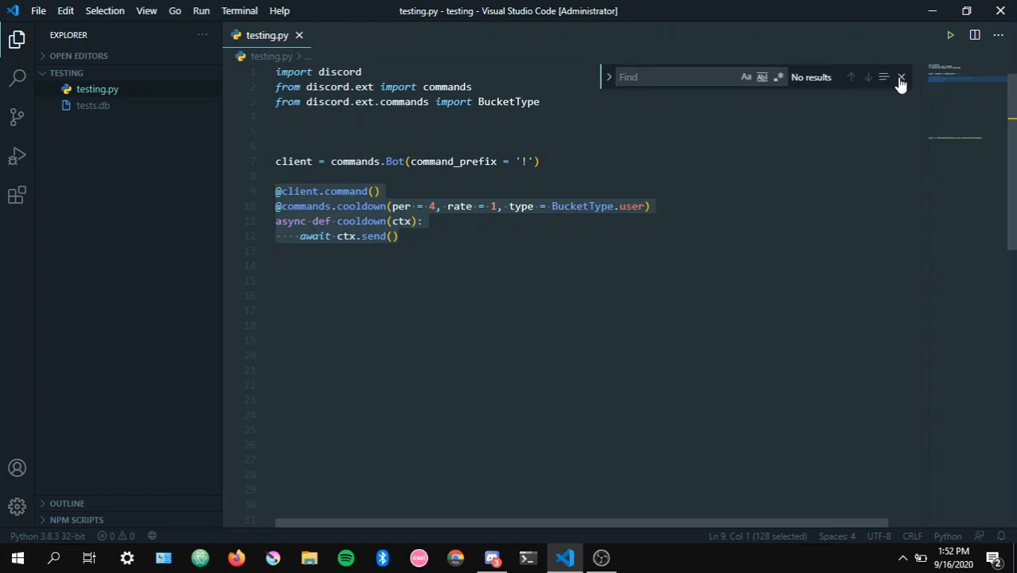
click(901, 77)
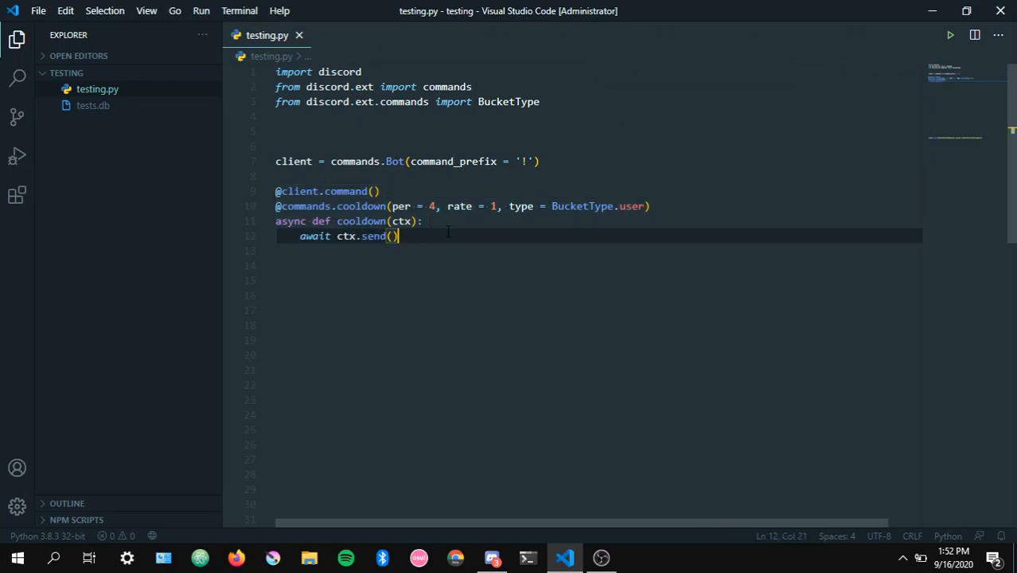
click(446, 176)
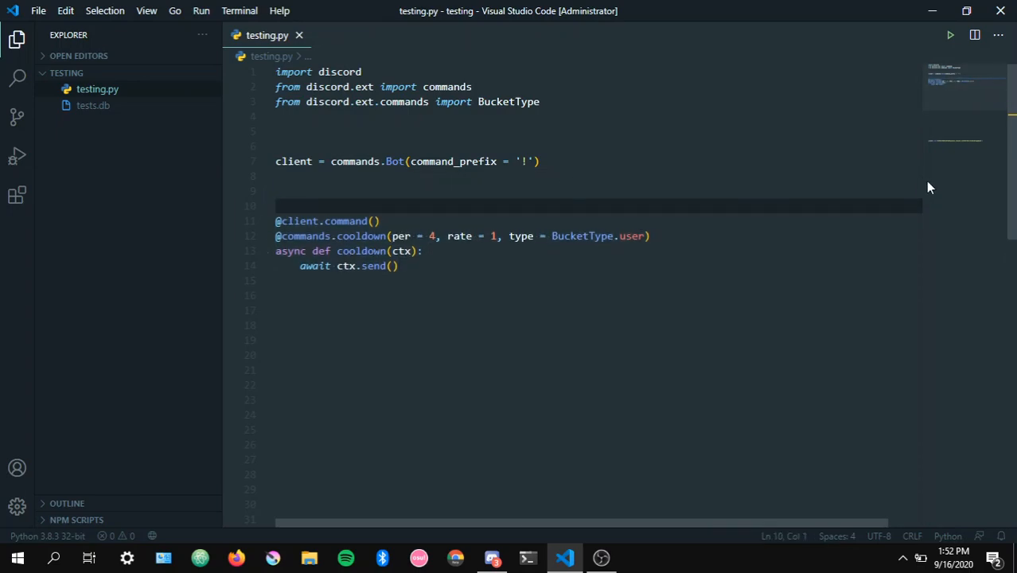
drag(275, 221, 398, 266)
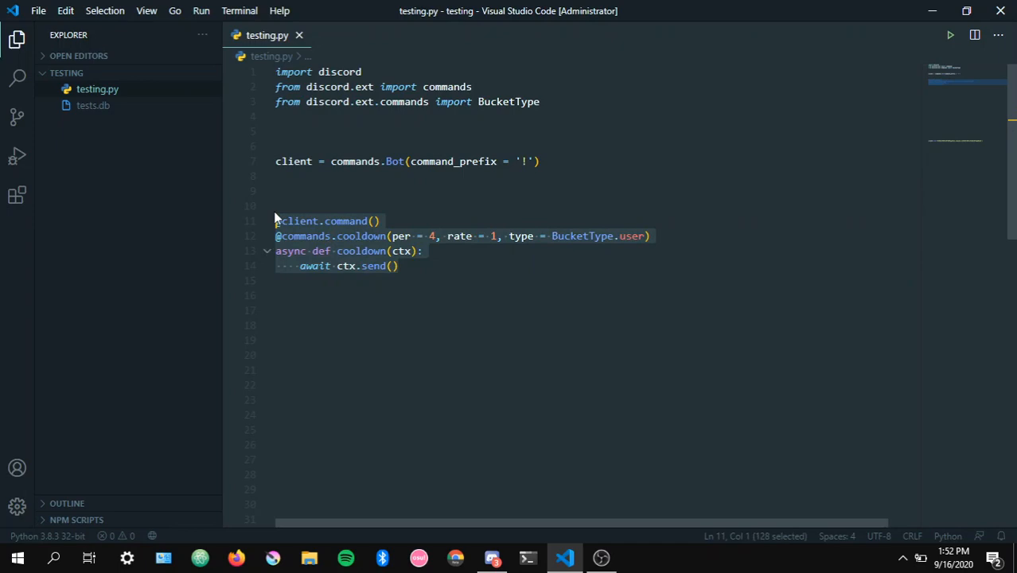
click(492, 557)
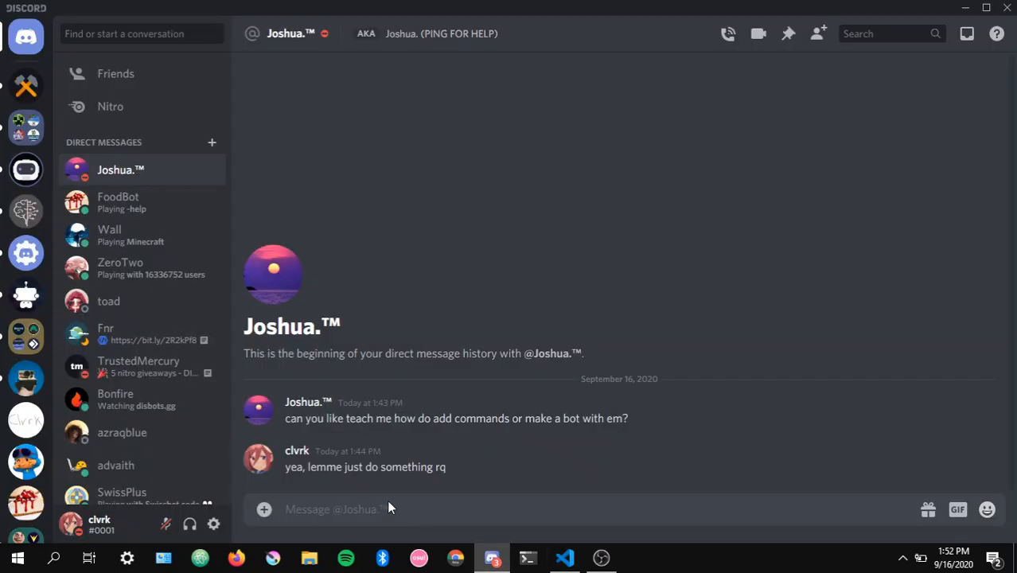
click(342, 509)
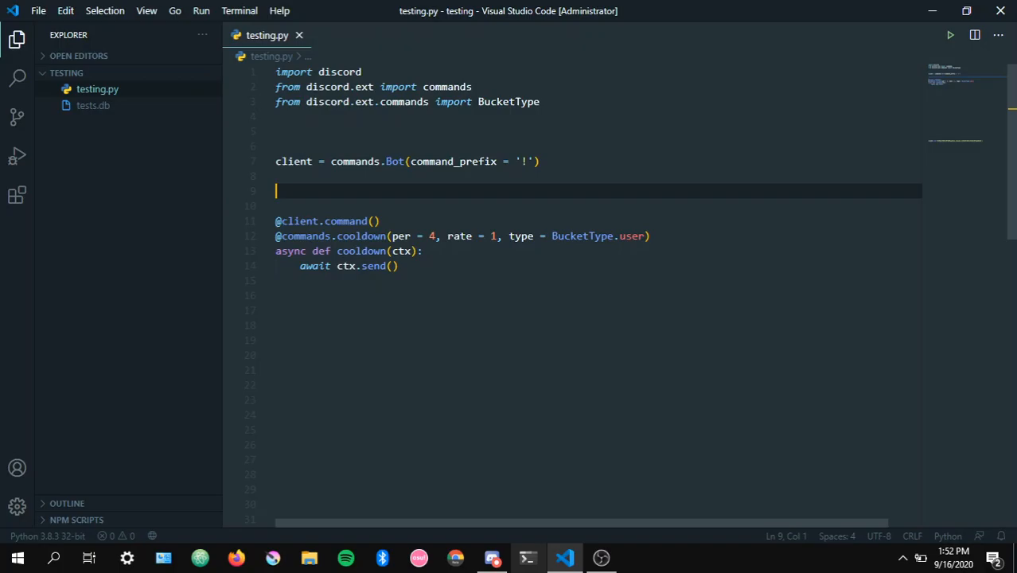
click(492, 557)
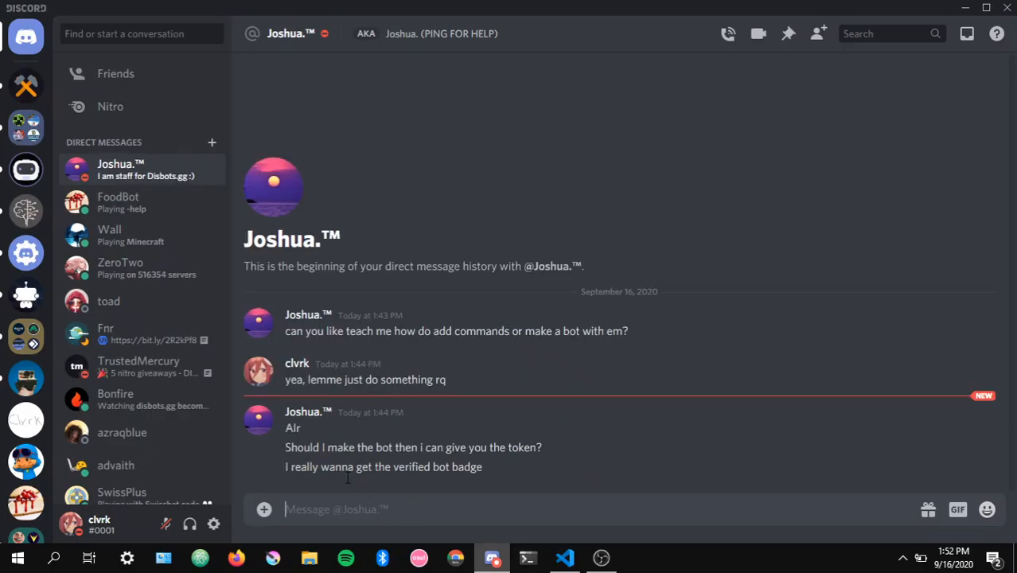
mouse_move(26, 296)
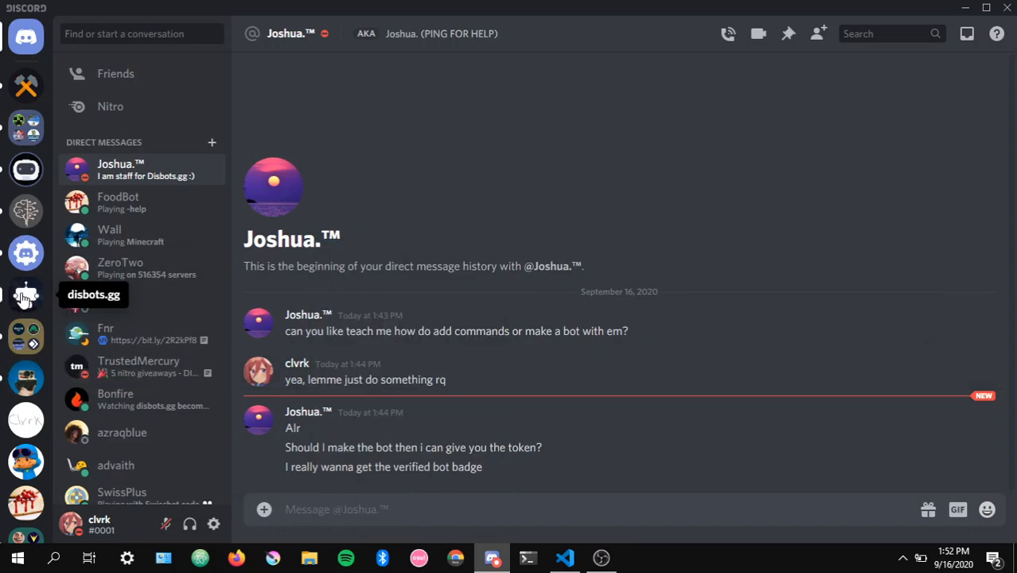
right_click(26, 253)
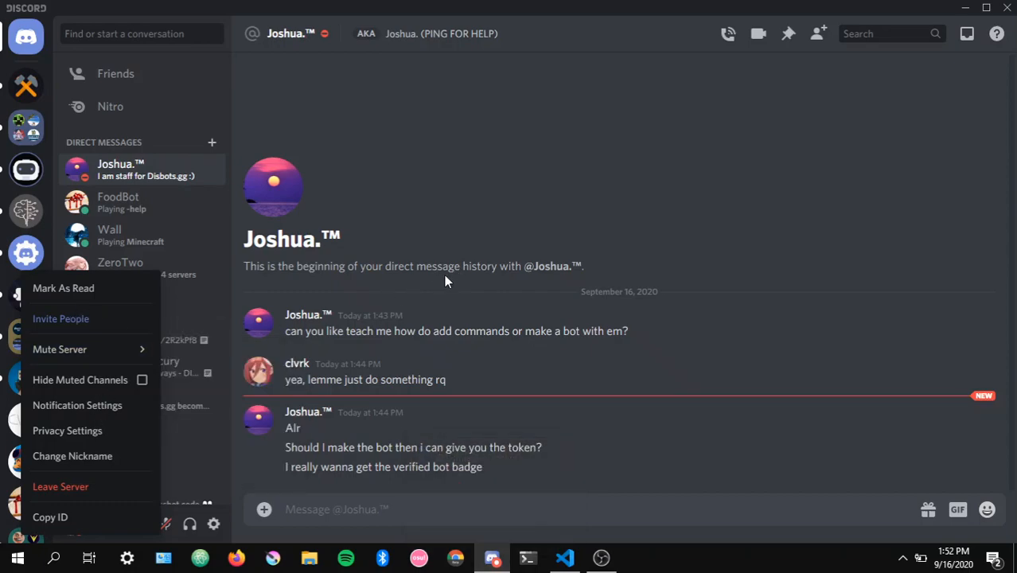
click(601, 557)
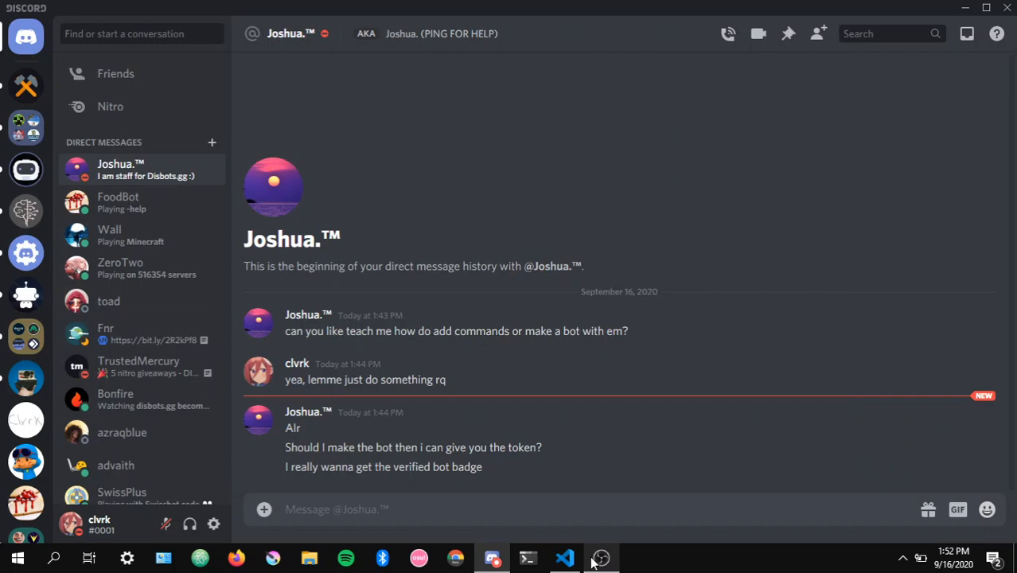
mouse_move(102, 396)
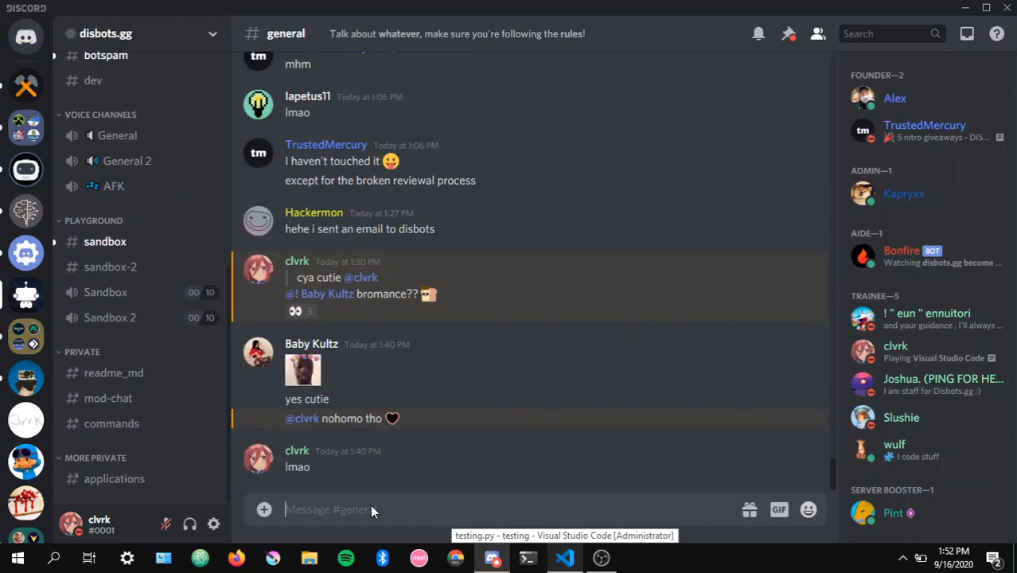
mouse_move(469, 429)
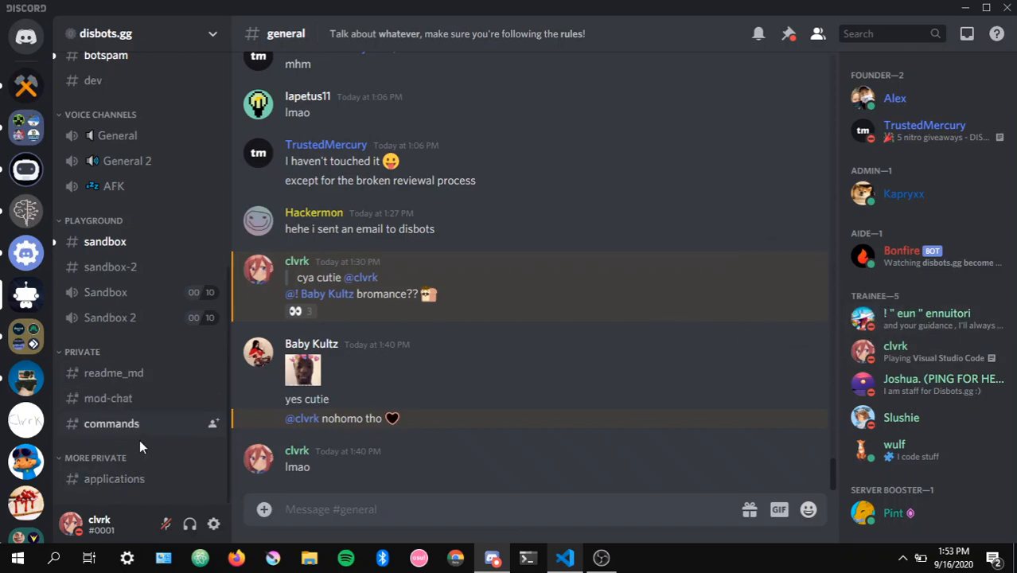
mouse_move(108, 398)
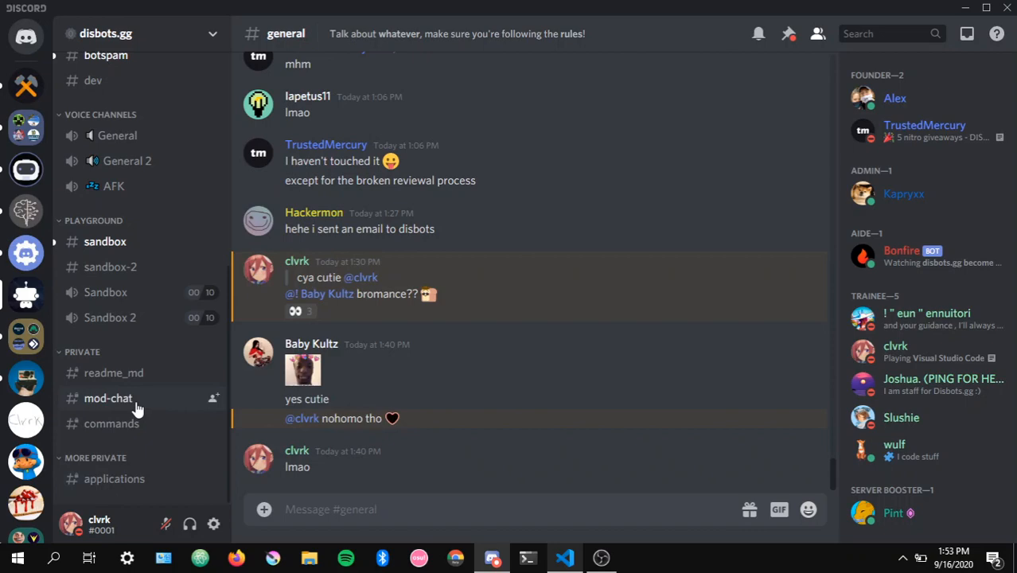
mouse_move(394, 475)
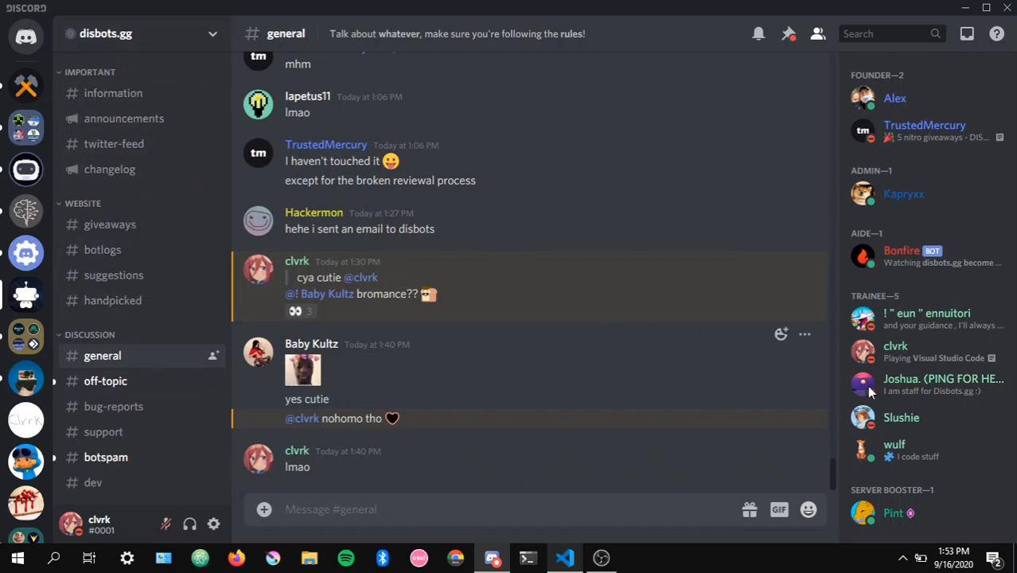
mouse_move(927, 348)
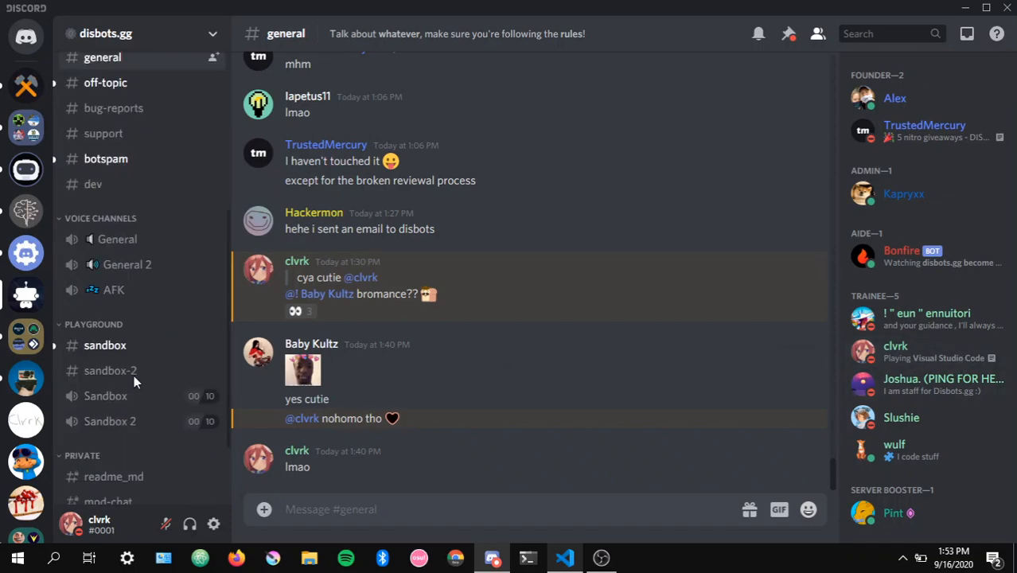
Scroll the disbots.gg channel list and open the #general channel.
scroll(down, 3)
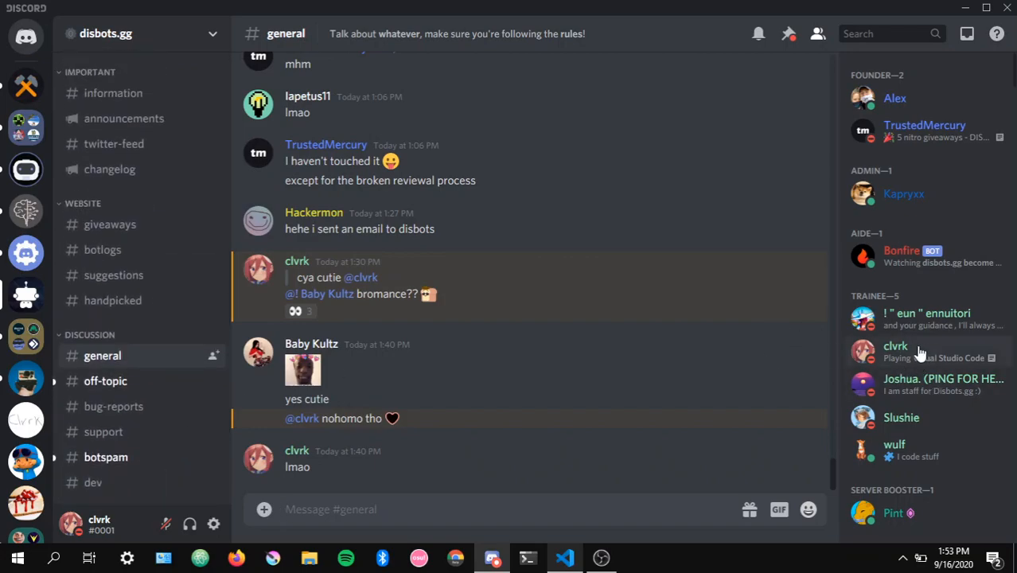
click(896, 345)
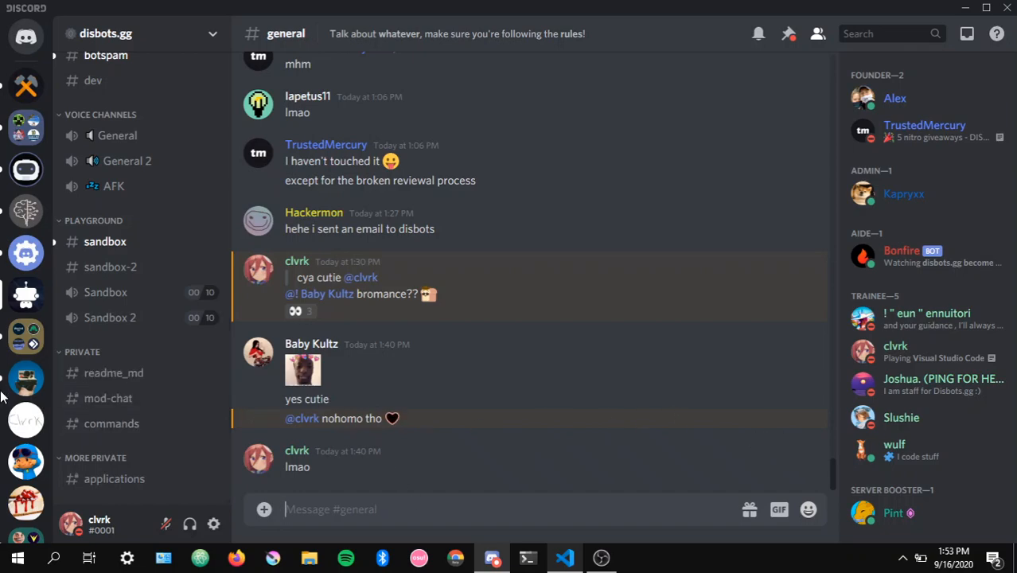
mouse_move(843, 152)
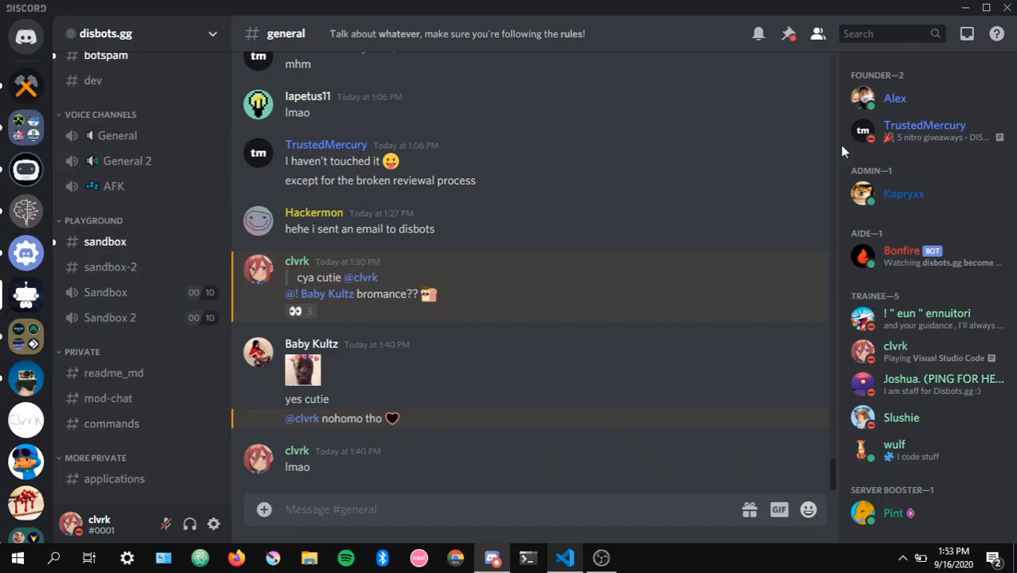
mouse_move(905, 54)
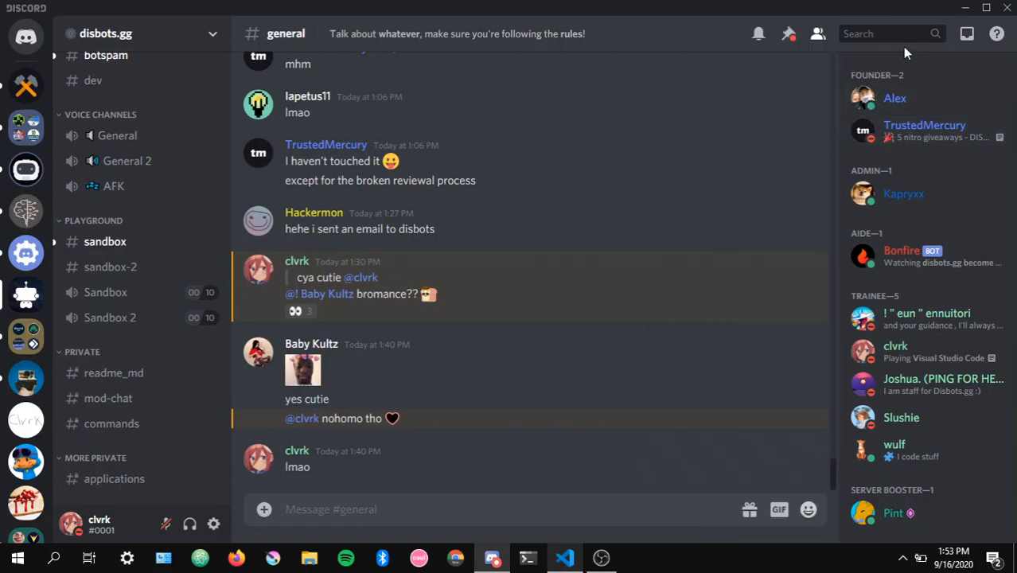
mouse_move(469, 298)
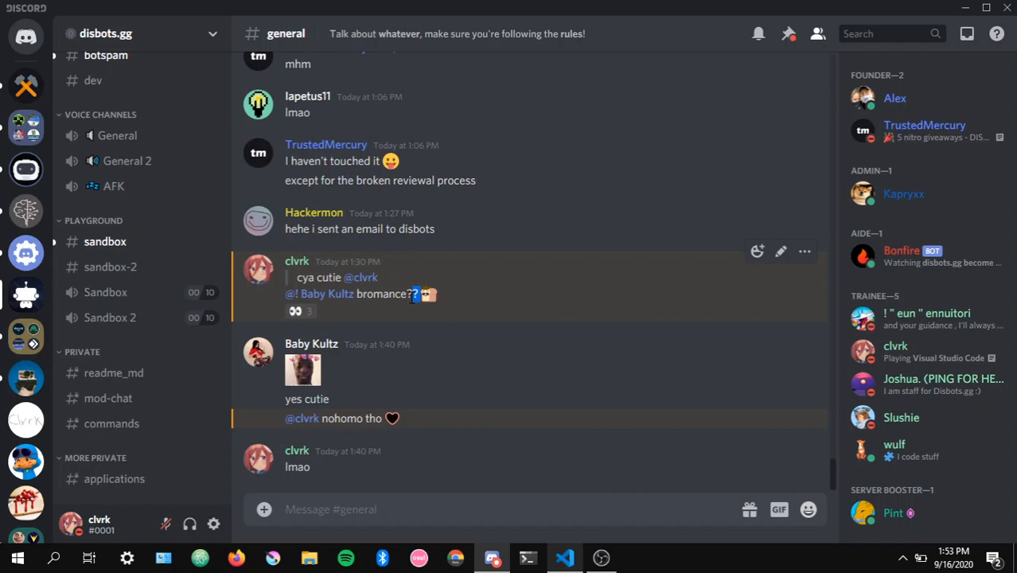
double_click(381, 293)
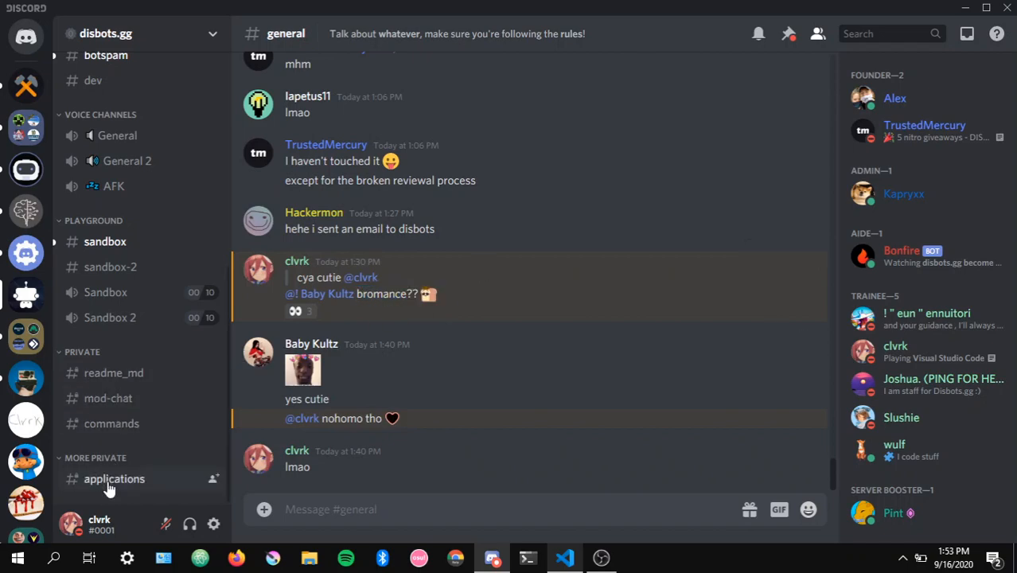
Visit #applications and #botlogs, then scroll through the #announcements posts.
click(114, 478)
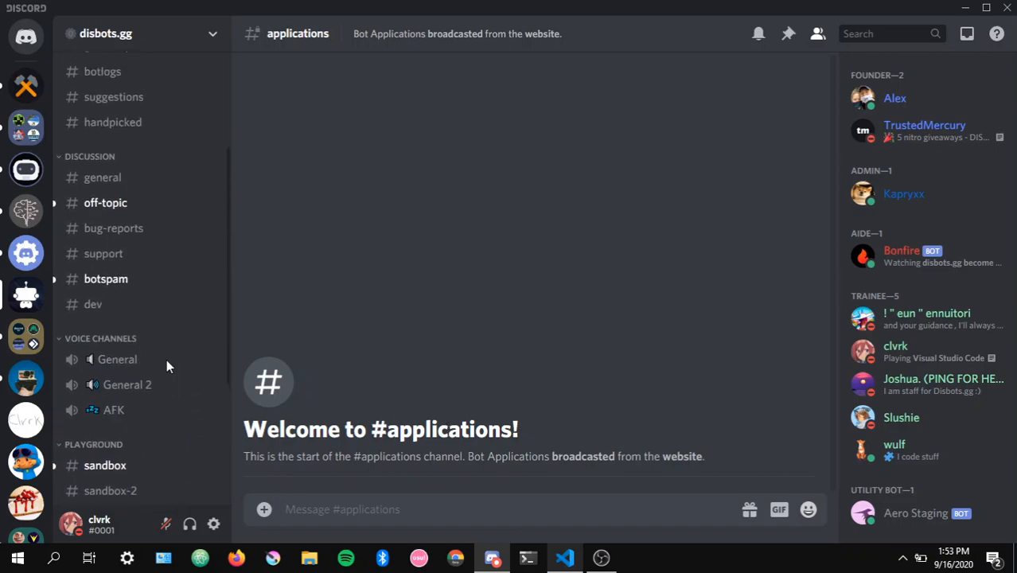
click(102, 249)
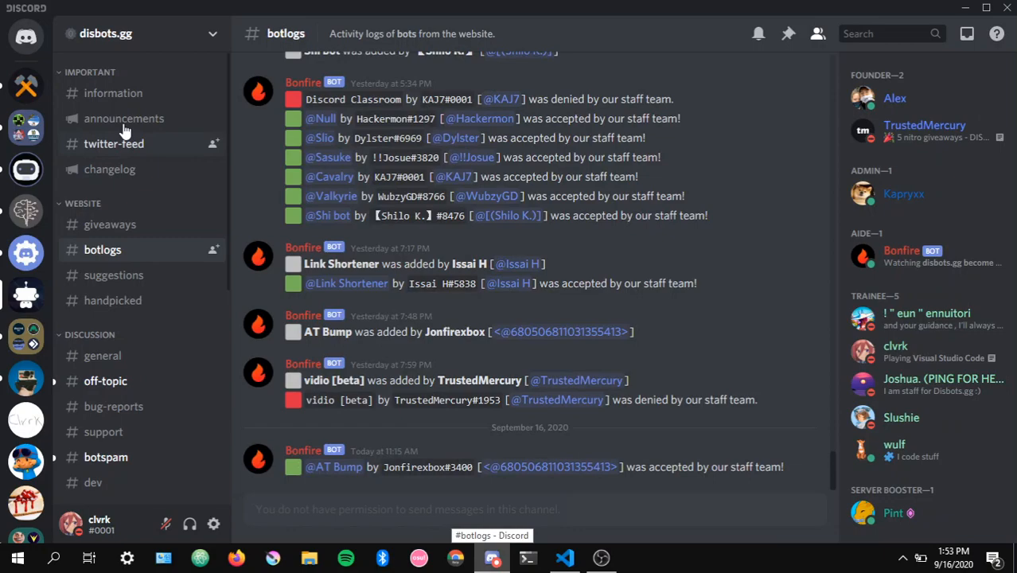
click(123, 118)
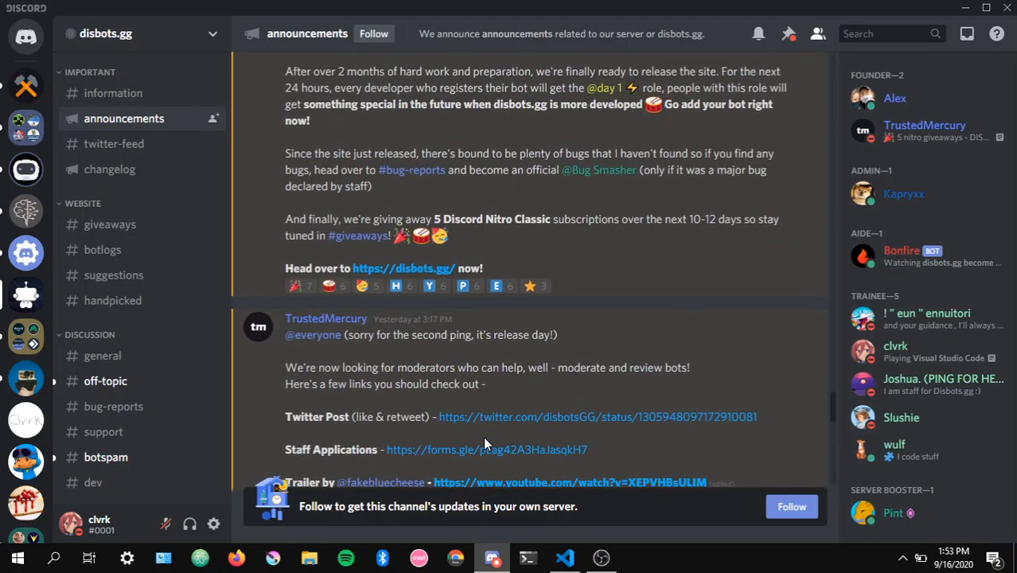
scroll(down, 3)
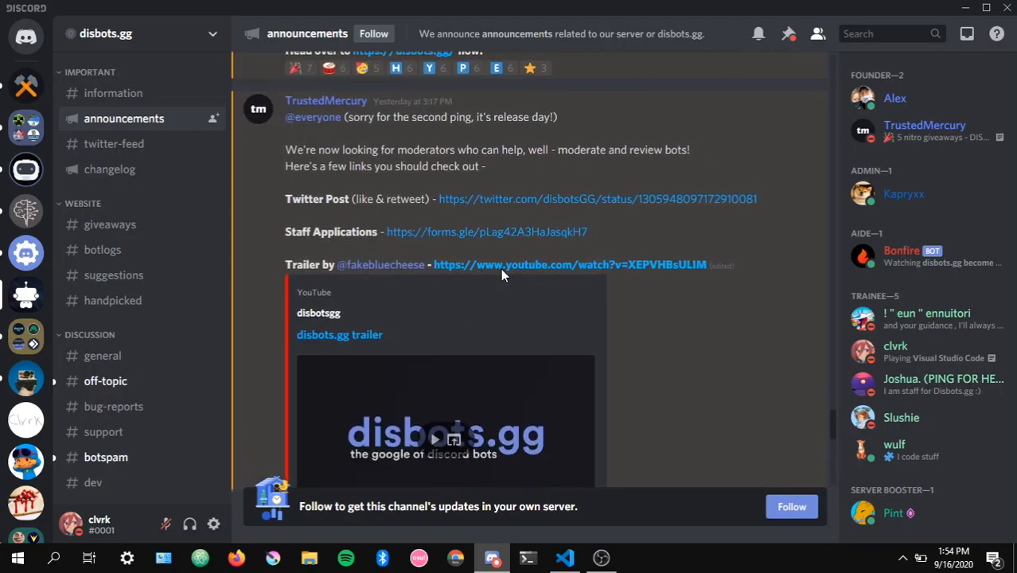
click(105, 33)
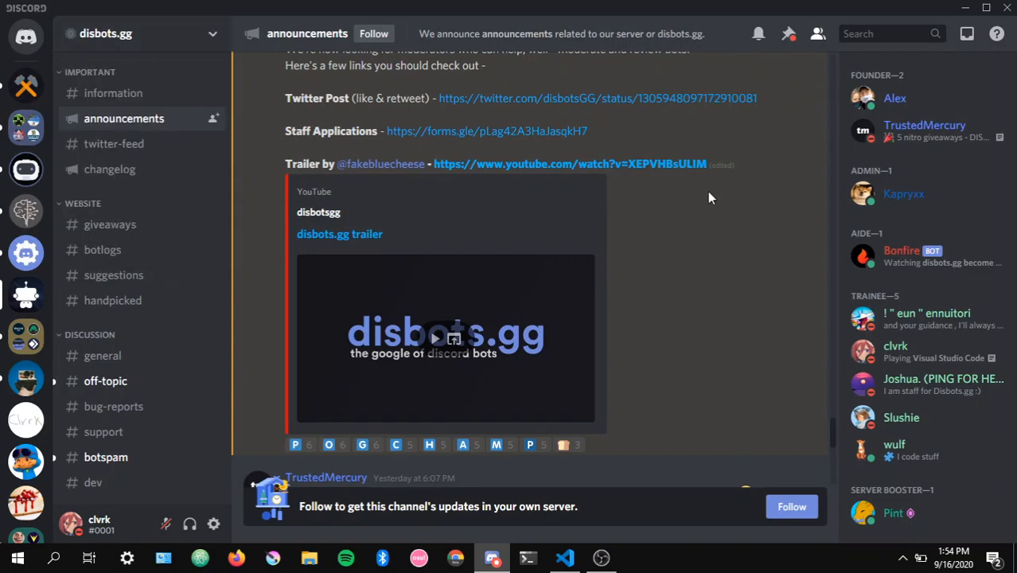
scroll(down, 3)
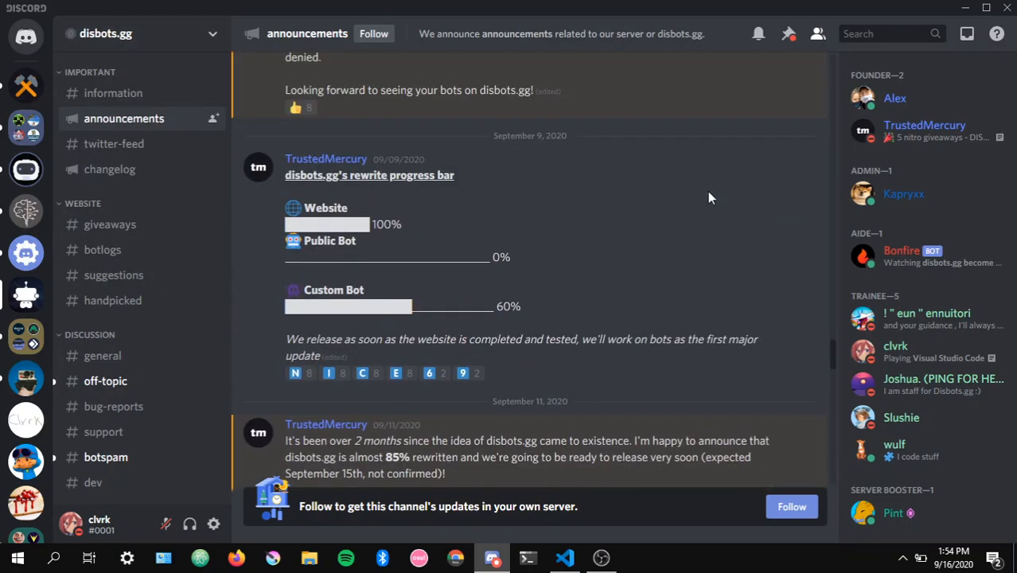
mouse_move(105, 380)
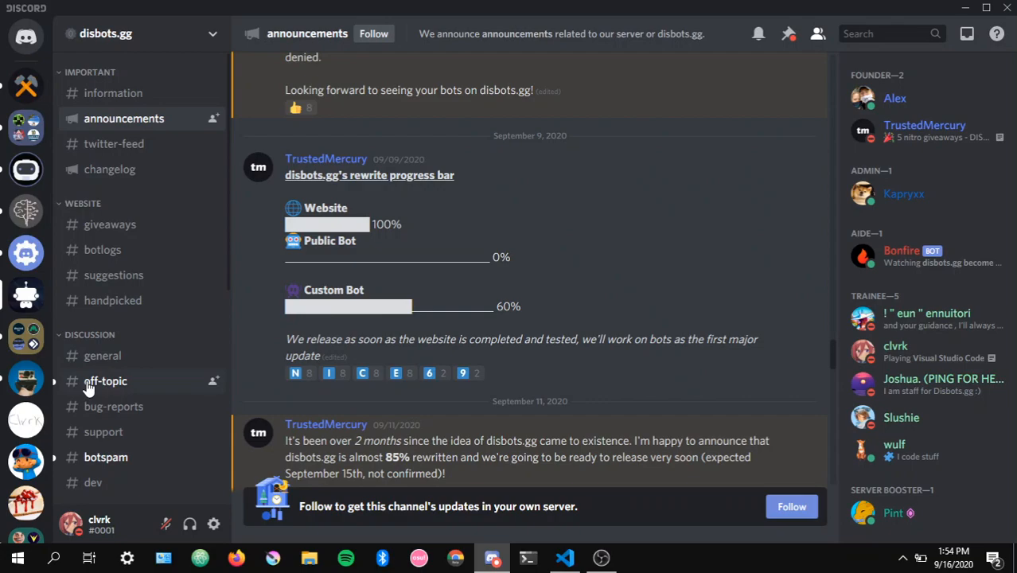